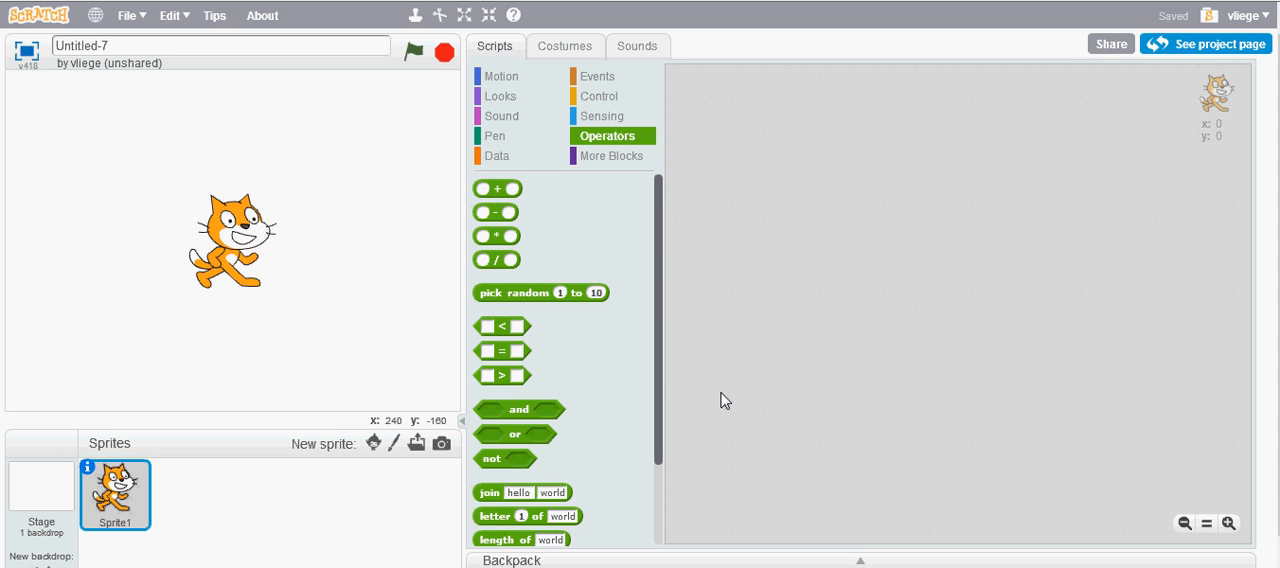
pyautogui.moveTo(679, 362)
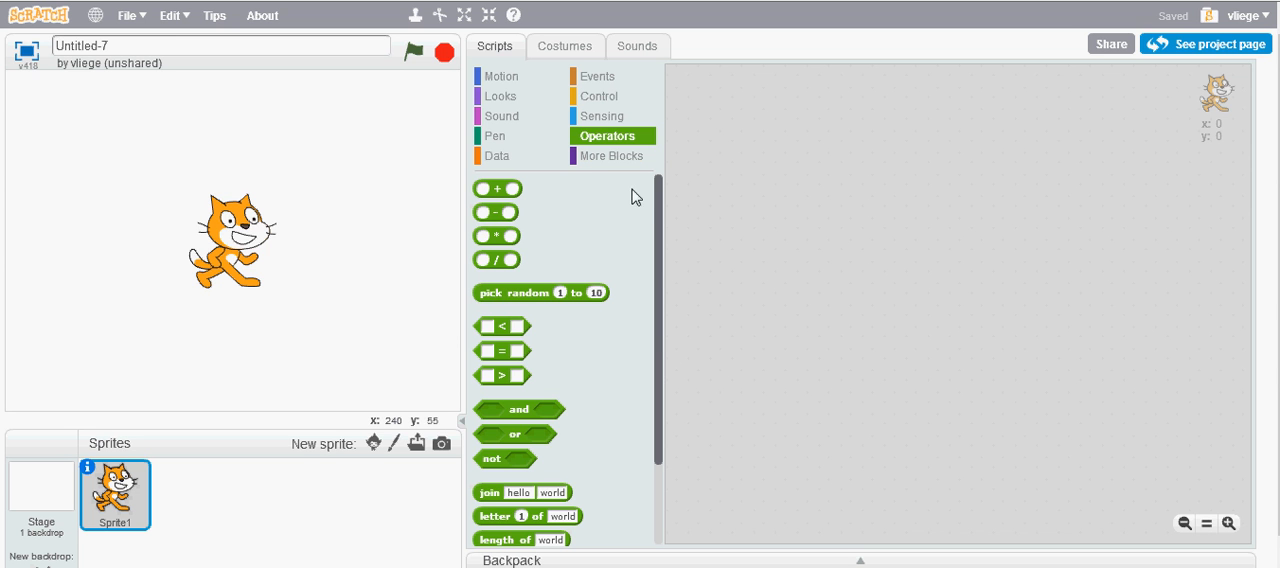
pyautogui.moveTo(541, 213)
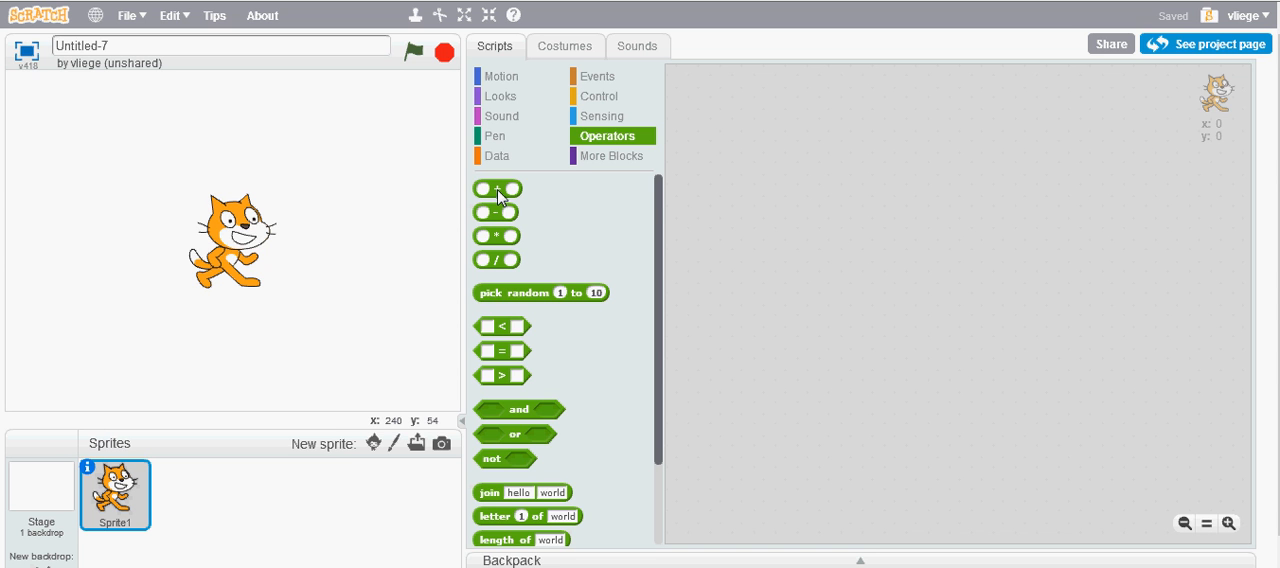
# Add a 3 + 2 addition block and a 'say Hello! for 2 secs' block to the scripts area.
pyautogui.moveTo(496, 188); pyautogui.dragTo(780, 211)
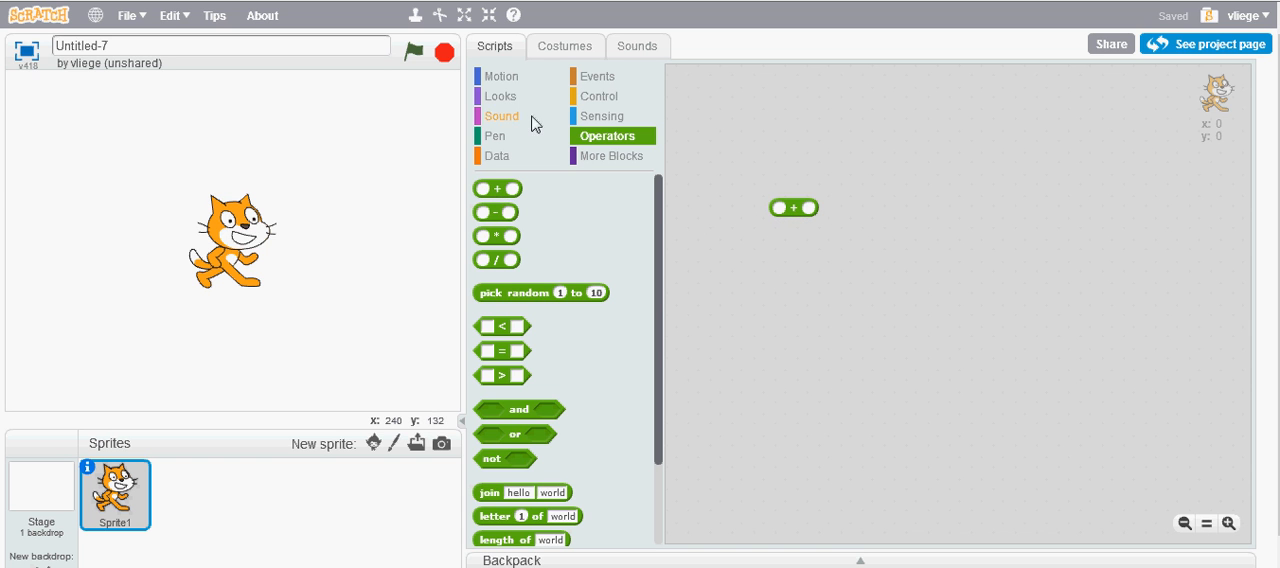
pyautogui.click(500, 95)
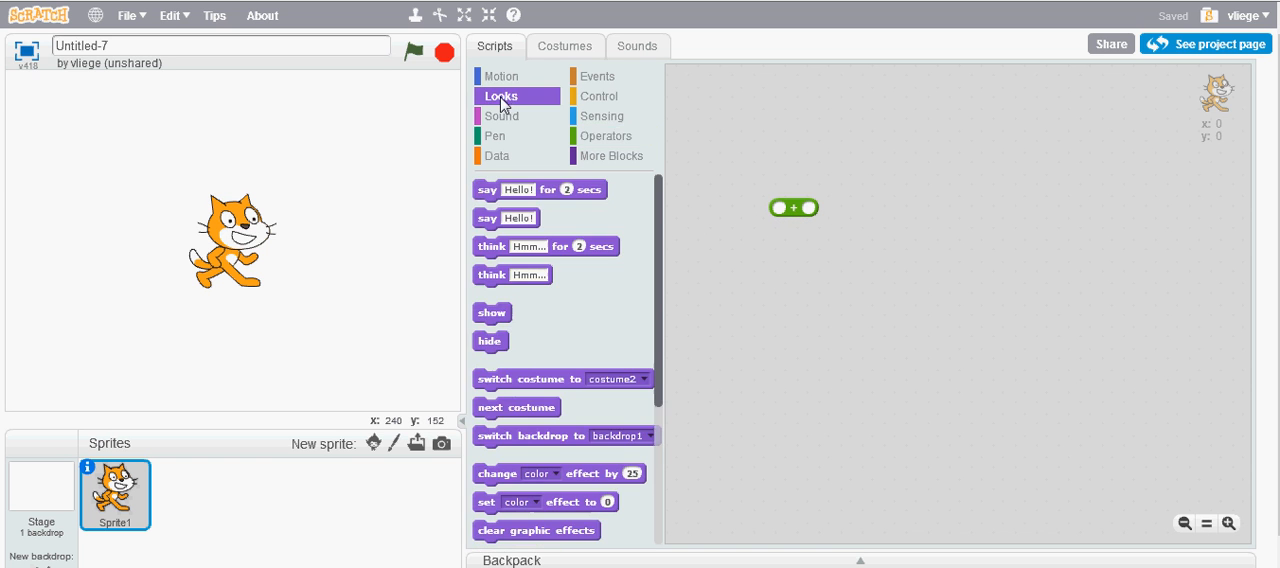
pyautogui.moveTo(539, 189); pyautogui.dragTo(751, 166)
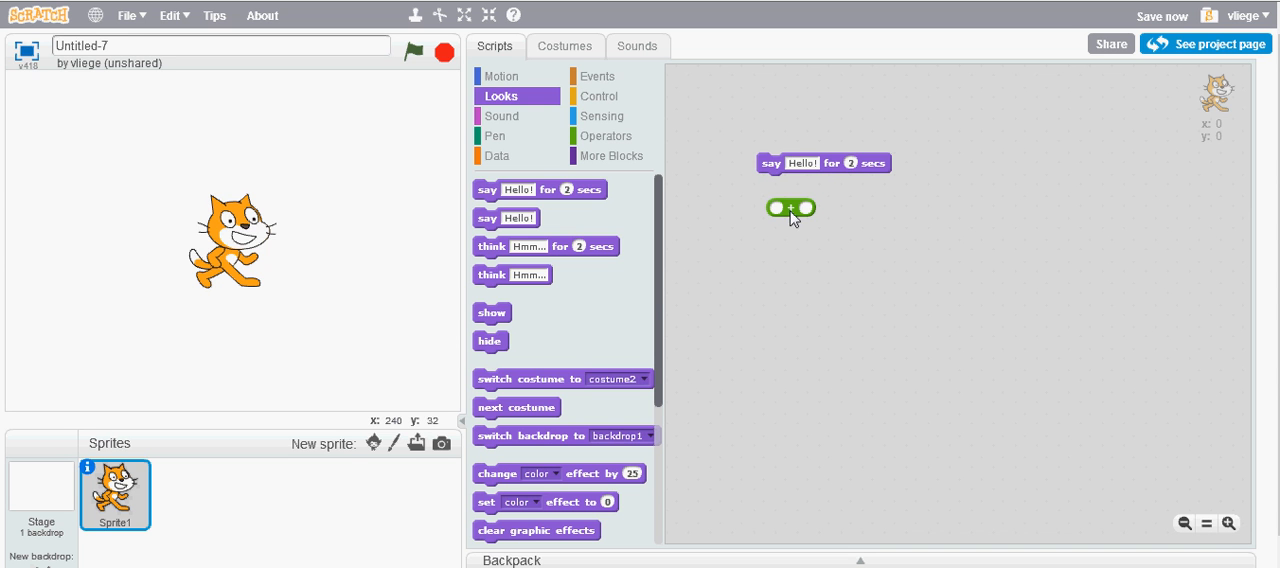
# Put the 3 + 2 sum into the say block's message and run it.
pyautogui.moveTo(790, 207); pyautogui.dragTo(805, 167)
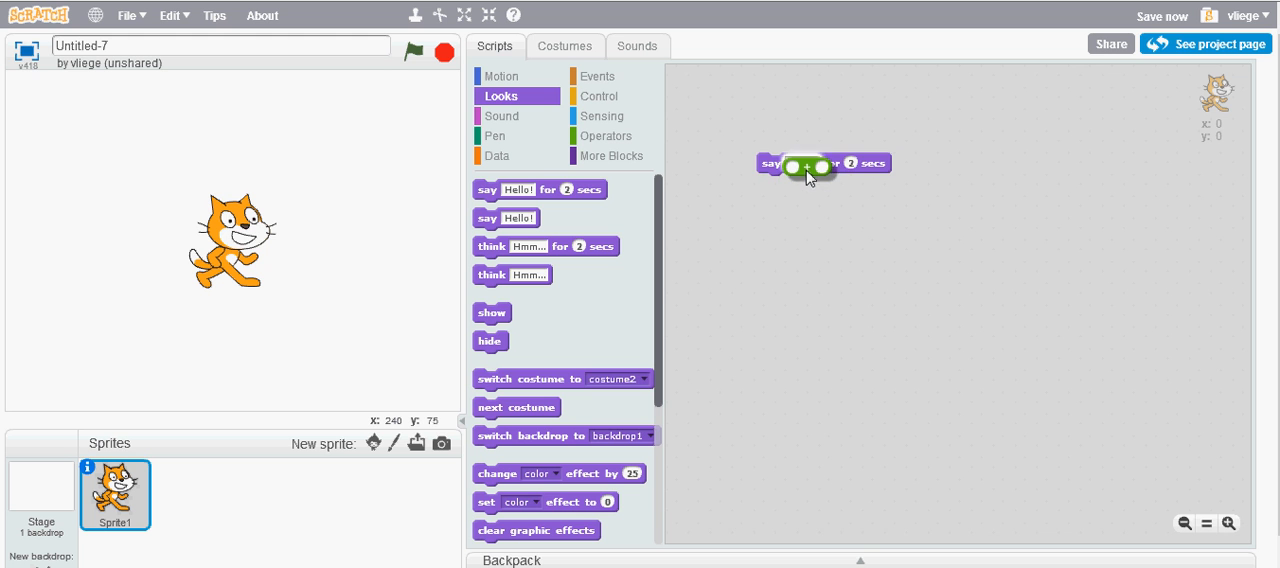
pyautogui.moveTo(810, 163); pyautogui.dragTo(790, 225)
pyautogui.write('2')
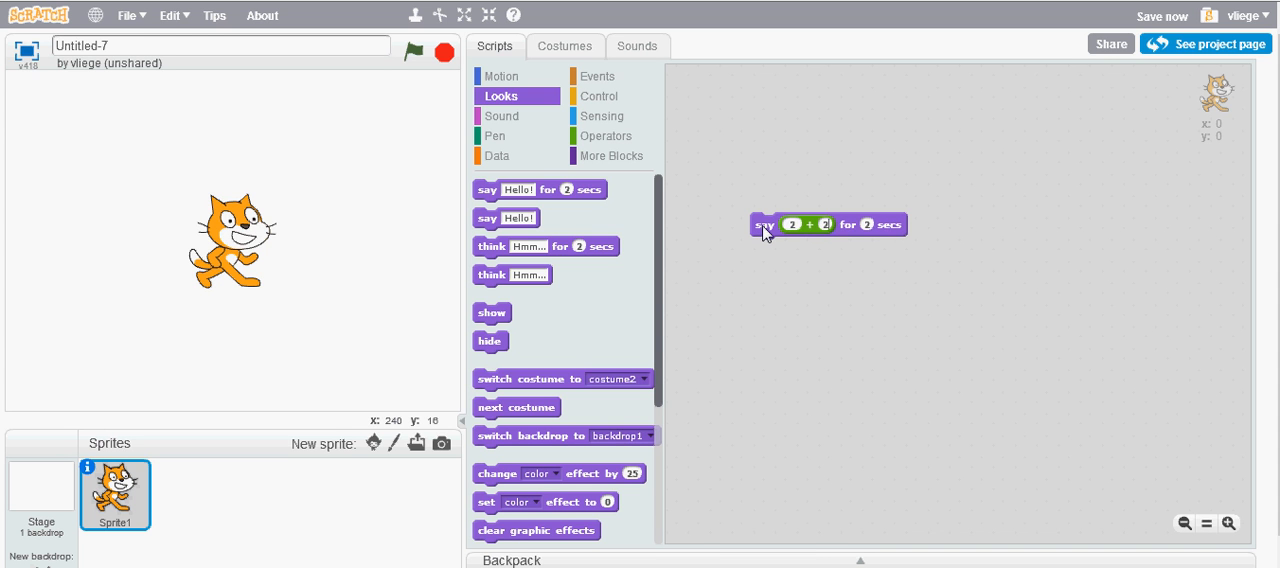
pyautogui.click(765, 224)
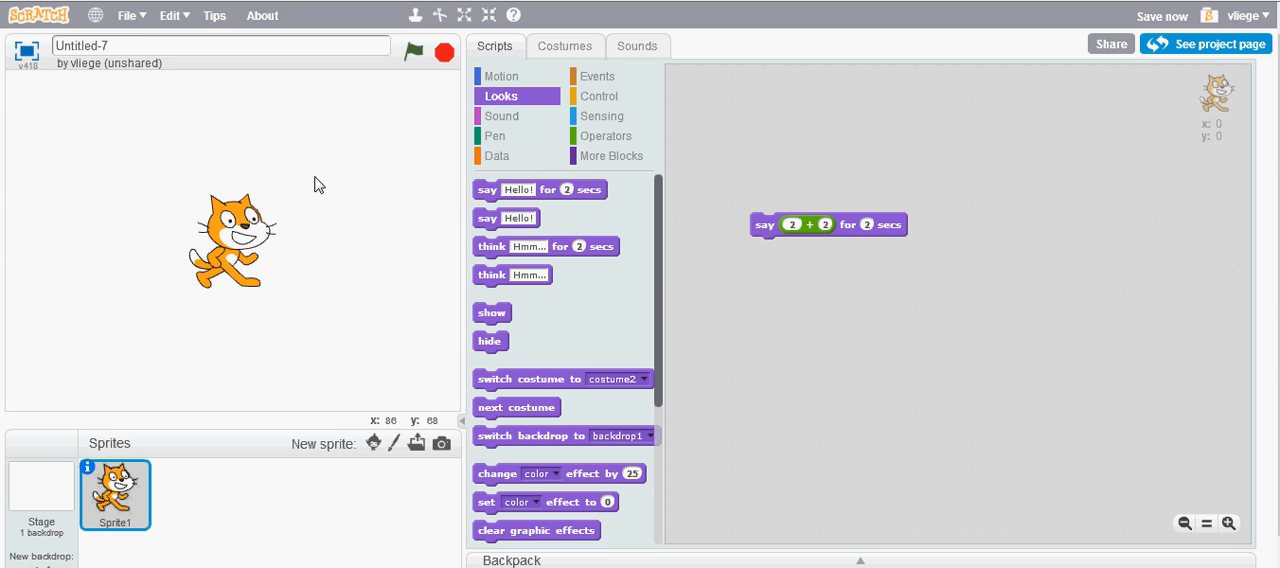
pyautogui.click(788, 224)
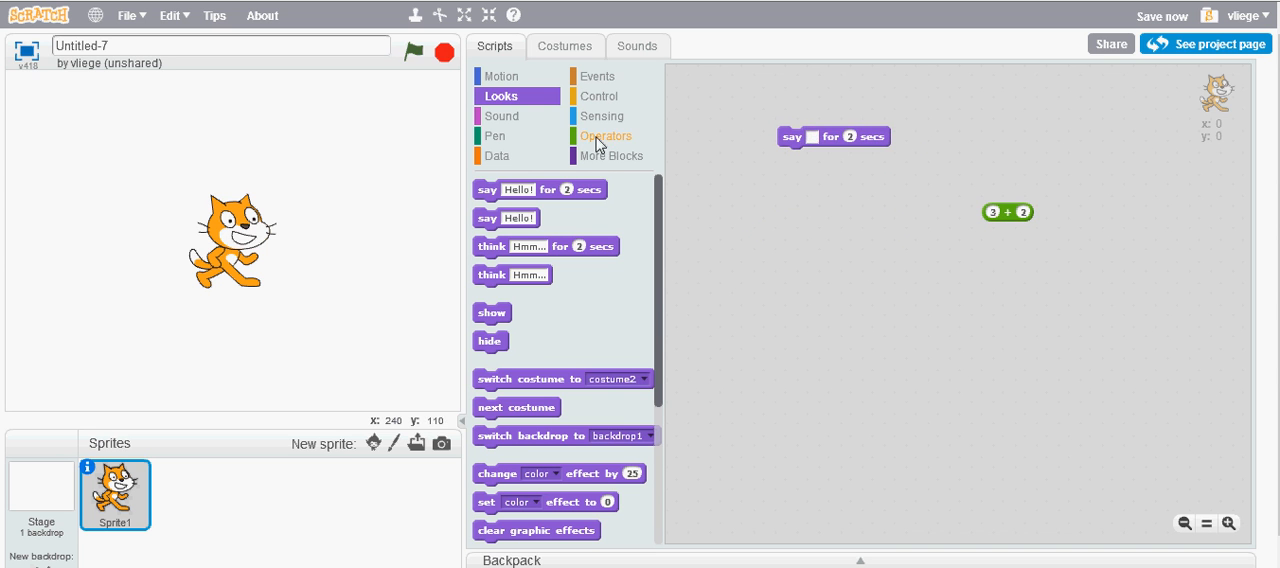
# Drop a 9 / 2 division into the say block's message and run it twice.
pyautogui.click(605, 135)
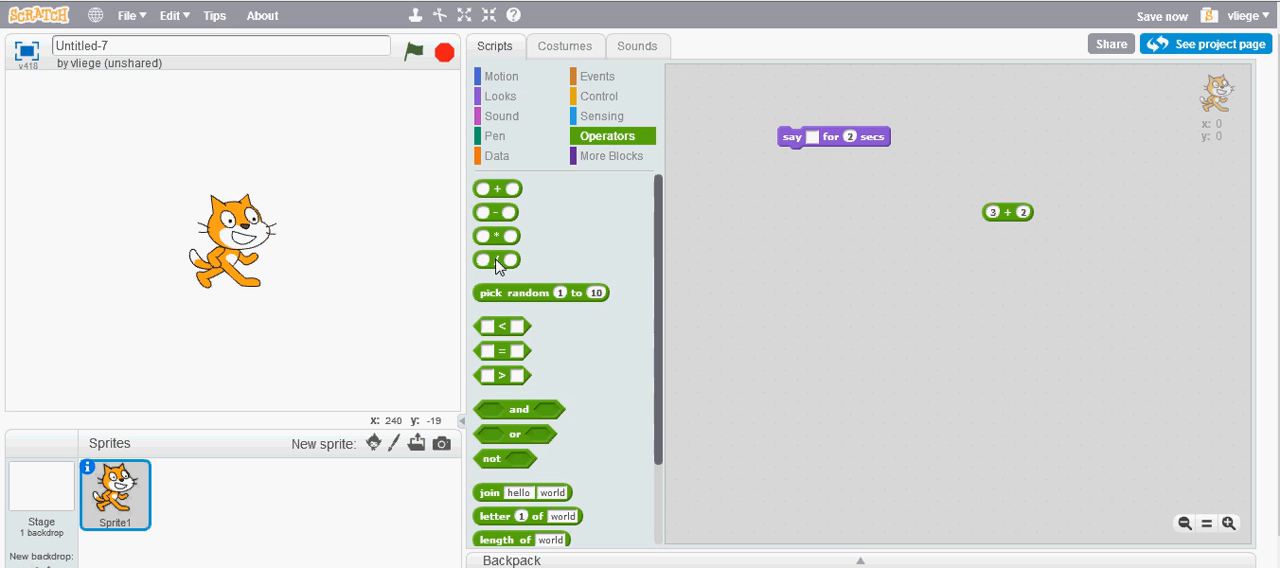
pyautogui.moveTo(495, 259); pyautogui.dragTo(683, 232)
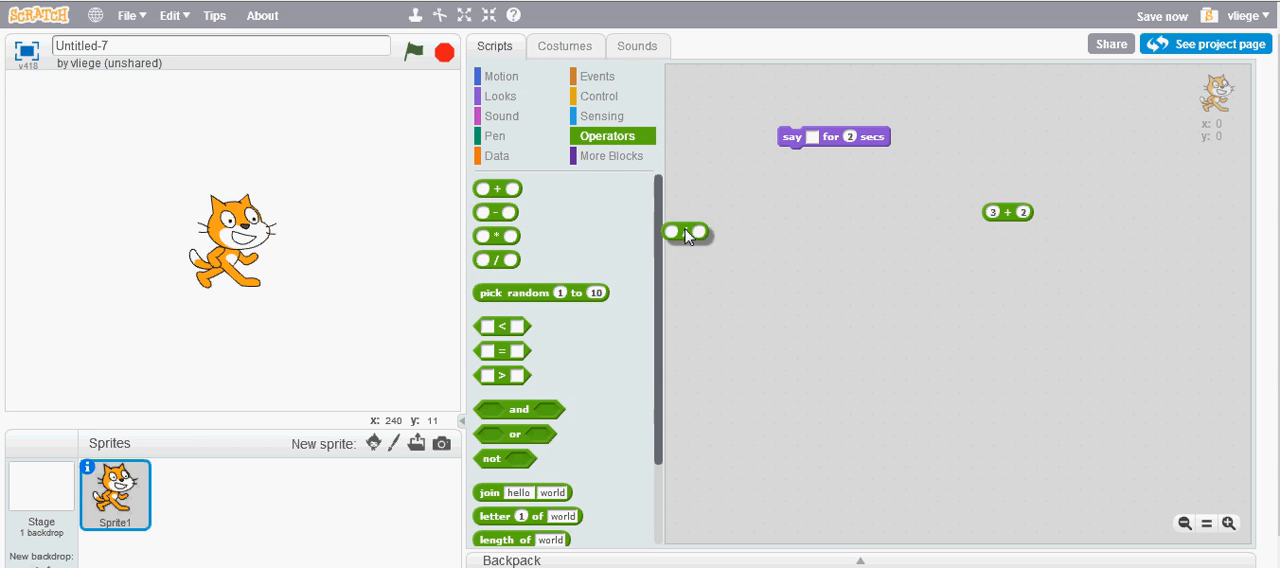
pyautogui.moveTo(680, 232); pyautogui.dragTo(820, 161)
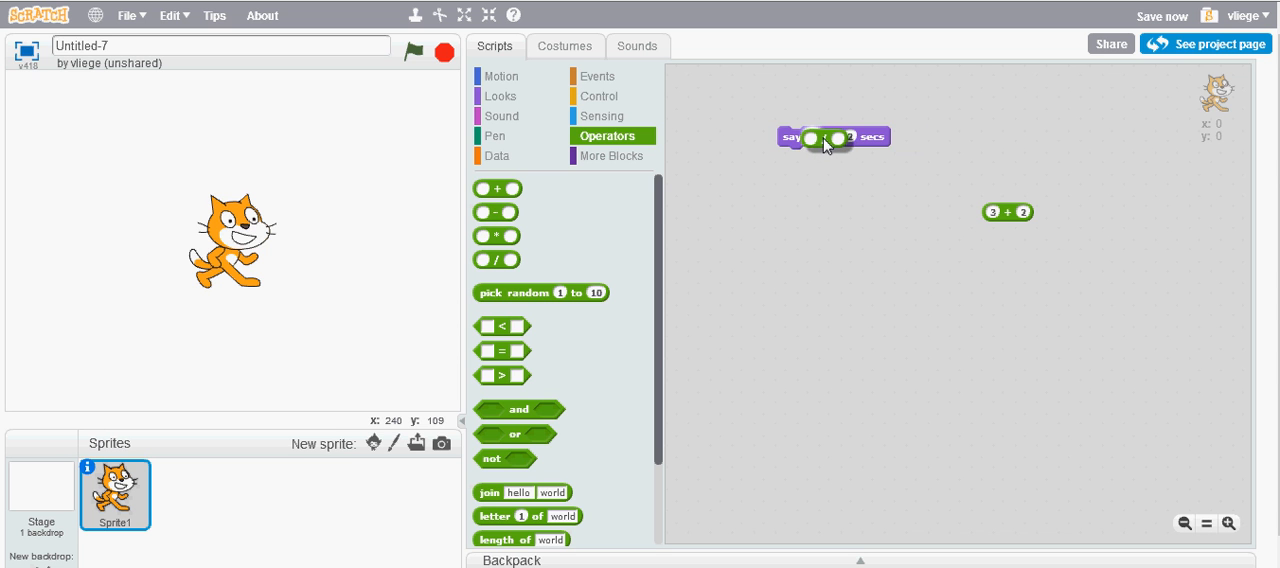
pyautogui.moveTo(496, 259); pyautogui.dragTo(818, 138)
pyautogui.write('3')
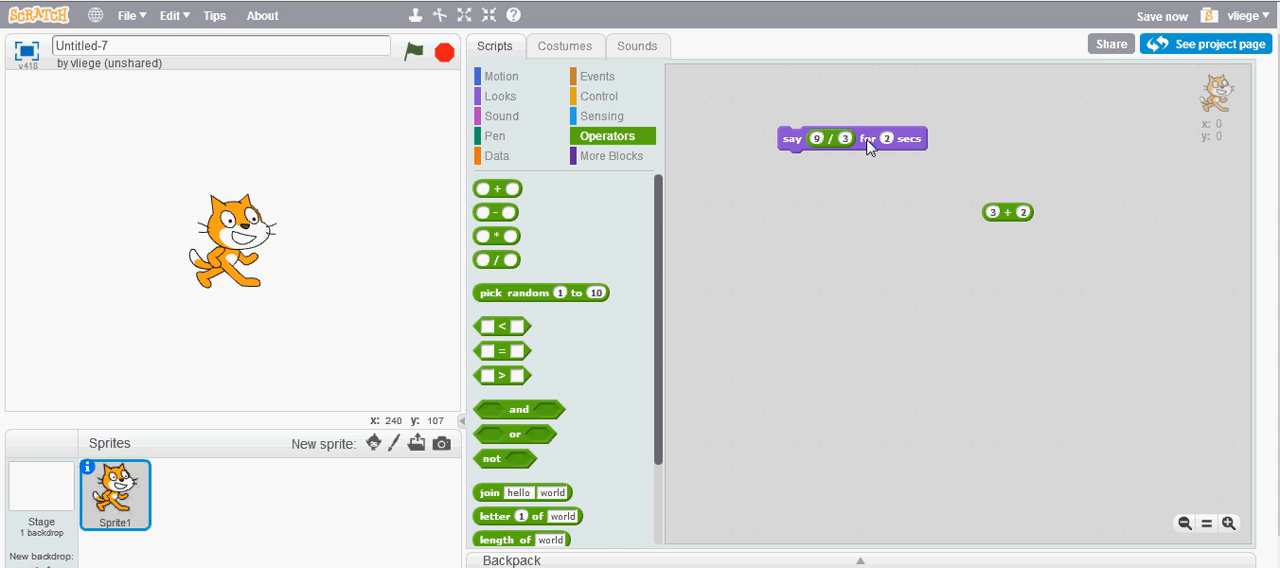
pyautogui.click(869, 138)
pyautogui.write('2')
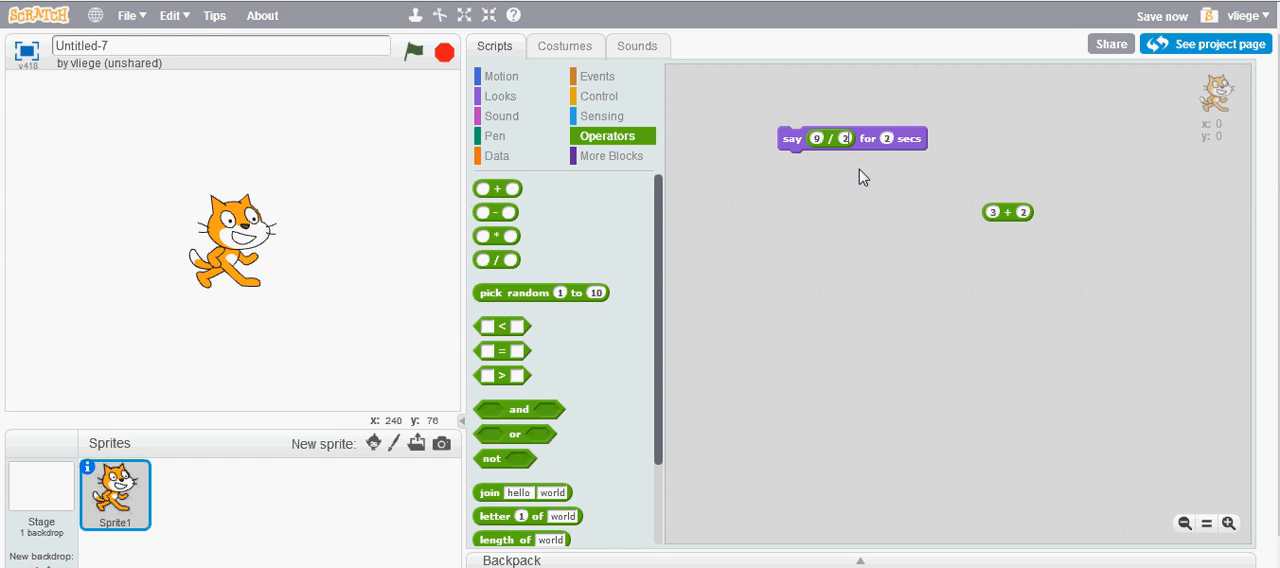
pyautogui.moveTo(870, 163)
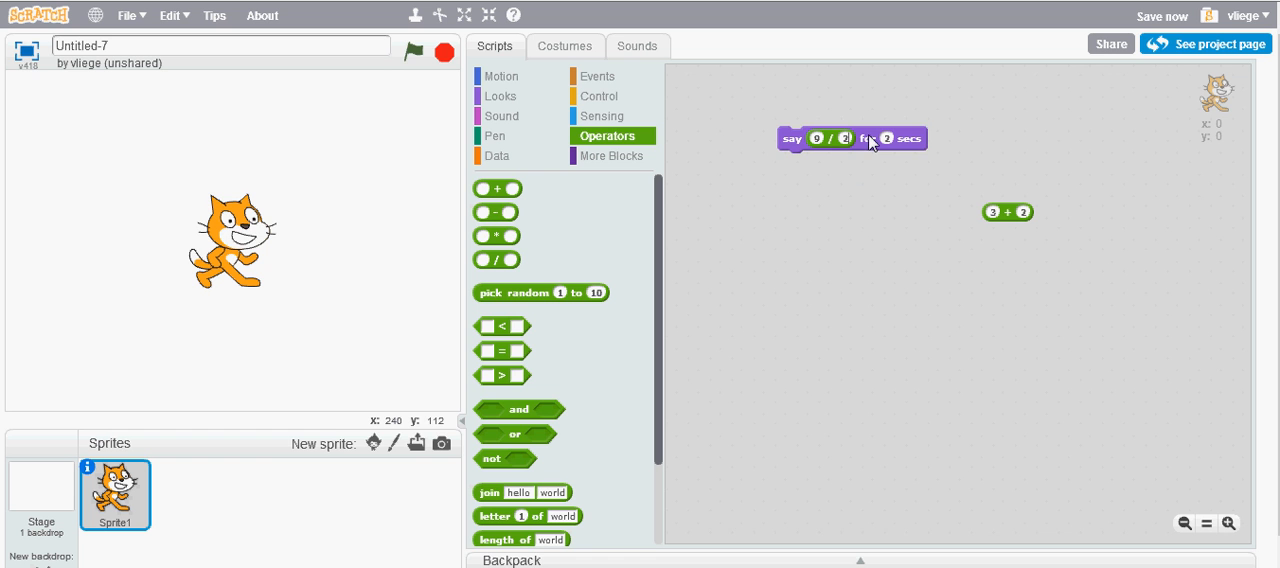
pyautogui.click(852, 138)
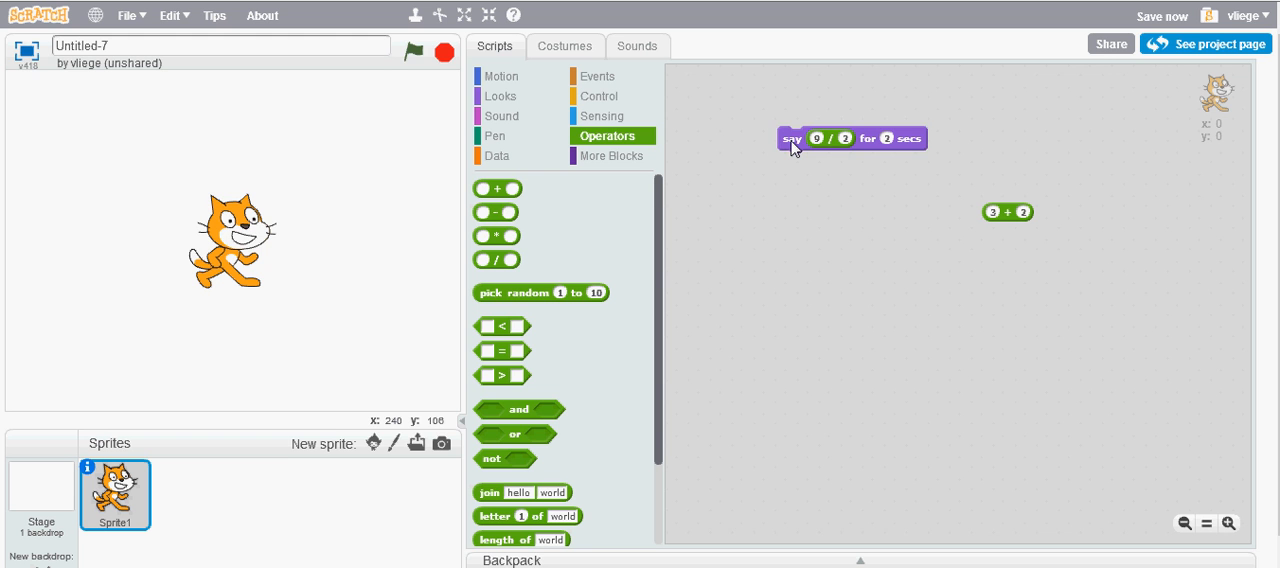
pyautogui.click(789, 138)
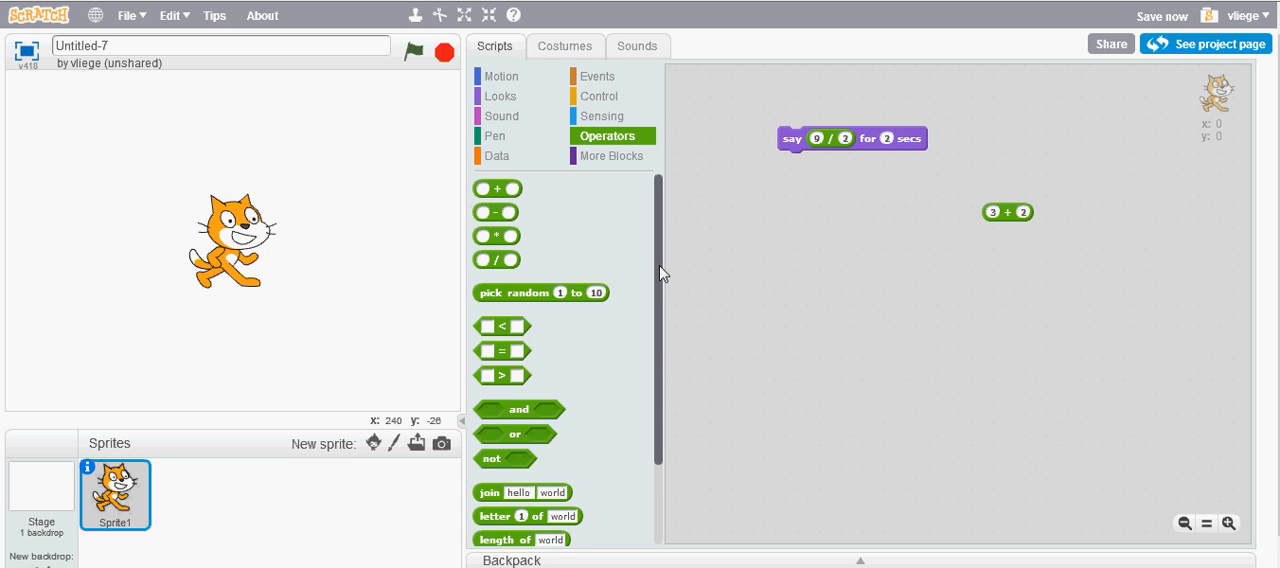
# Replace 9 / 2 in the say block with round 4.5 and run it to show 5.
pyautogui.scroll(-3)
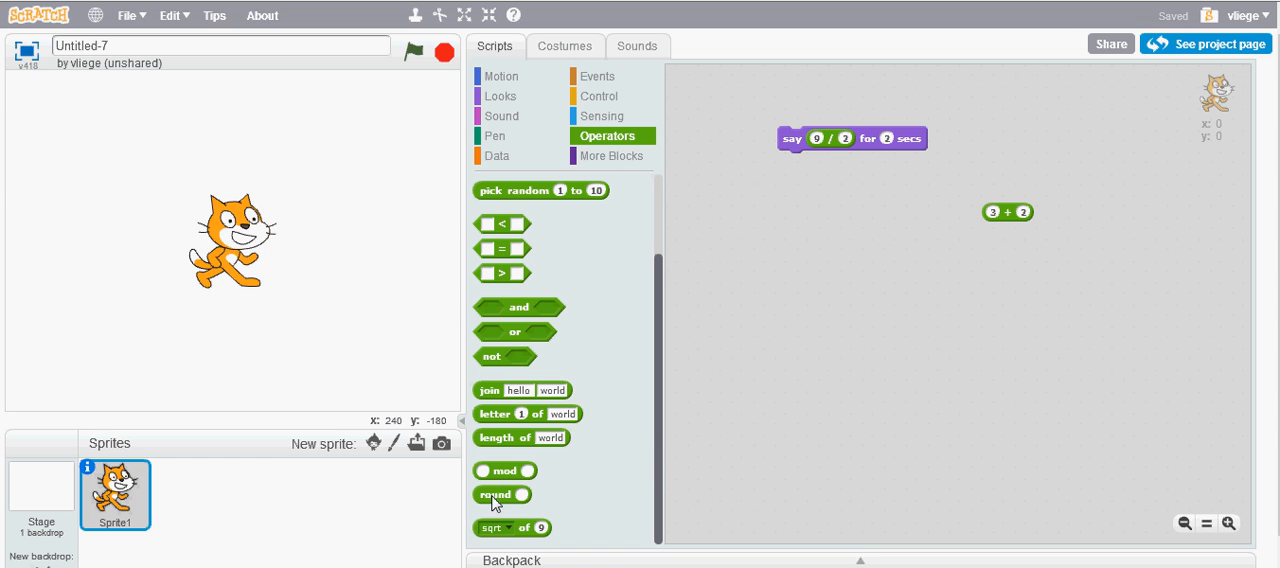
pyautogui.moveTo(495, 494); pyautogui.dragTo(805, 280)
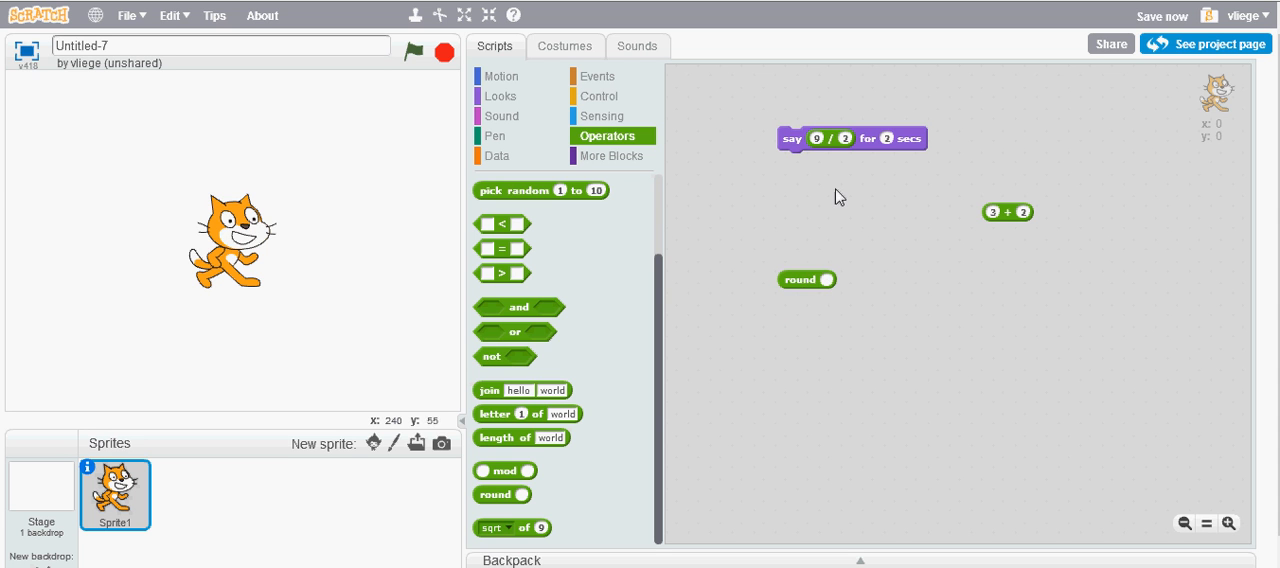
pyautogui.moveTo(831, 138); pyautogui.dragTo(897, 353)
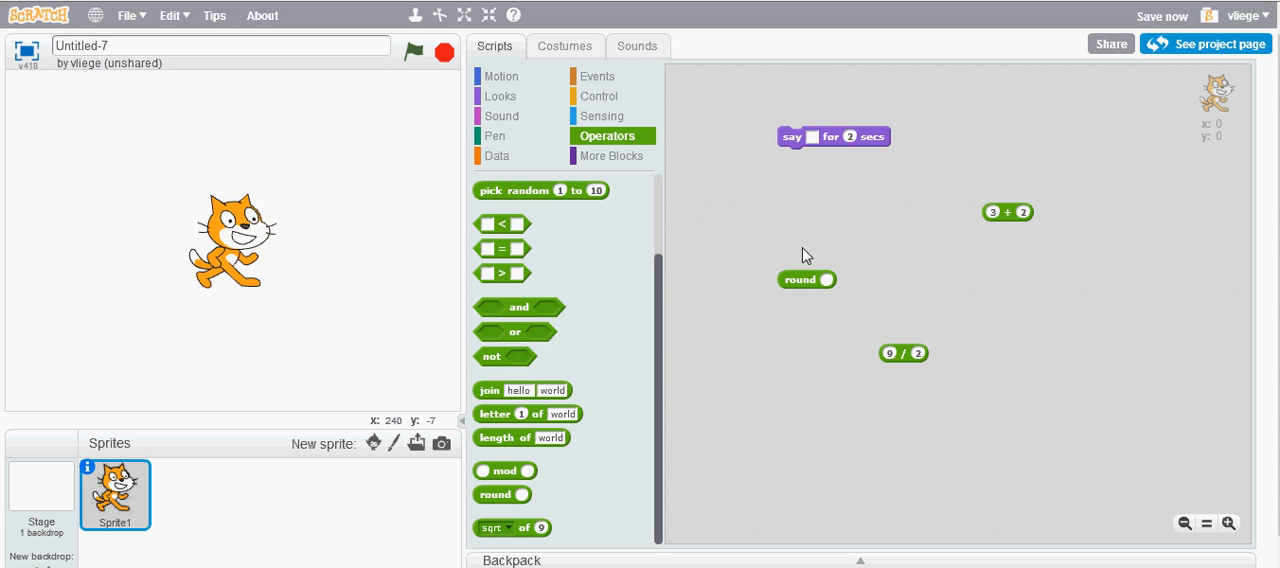
pyautogui.click(831, 280)
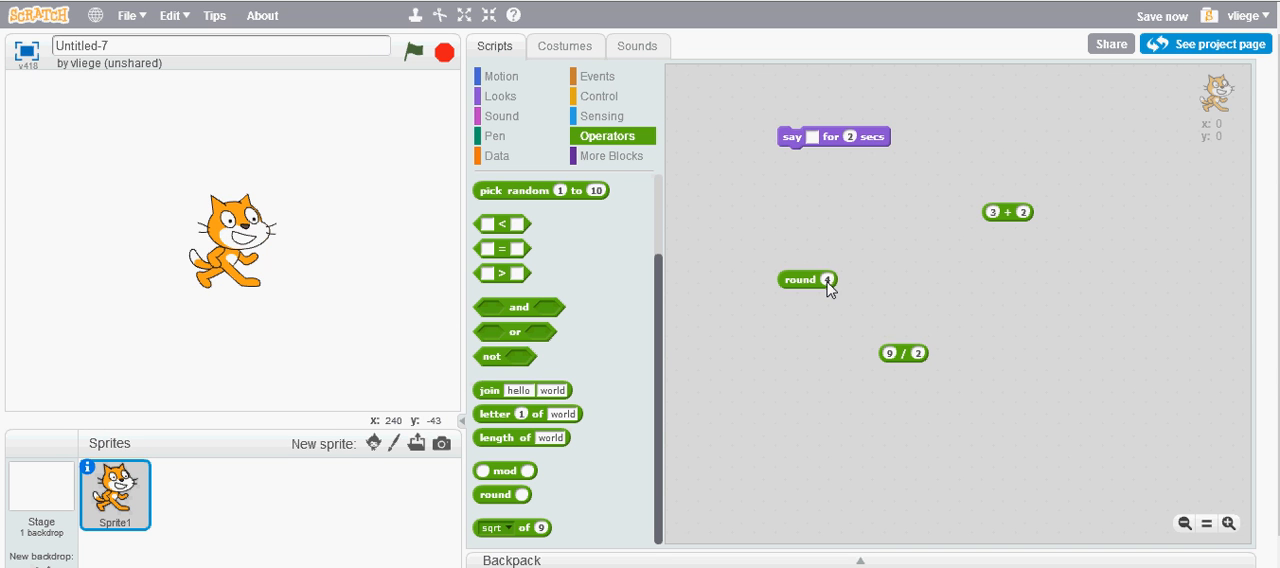
pyautogui.write('4.5')
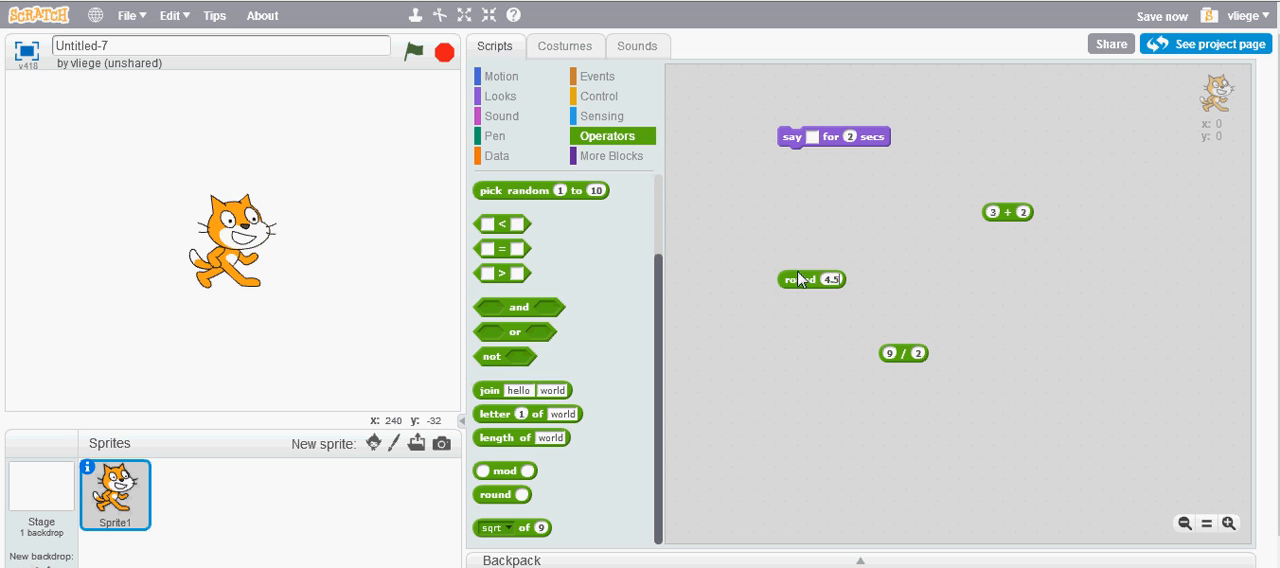
pyautogui.moveTo(797, 279); pyautogui.dragTo(815, 137)
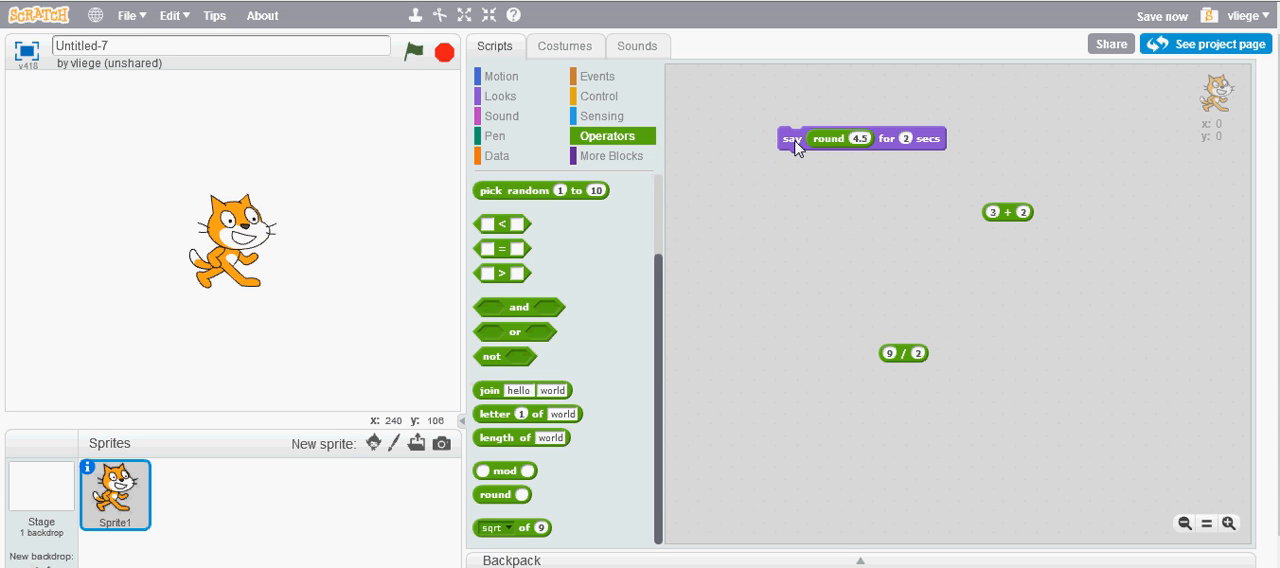
pyautogui.click(791, 138)
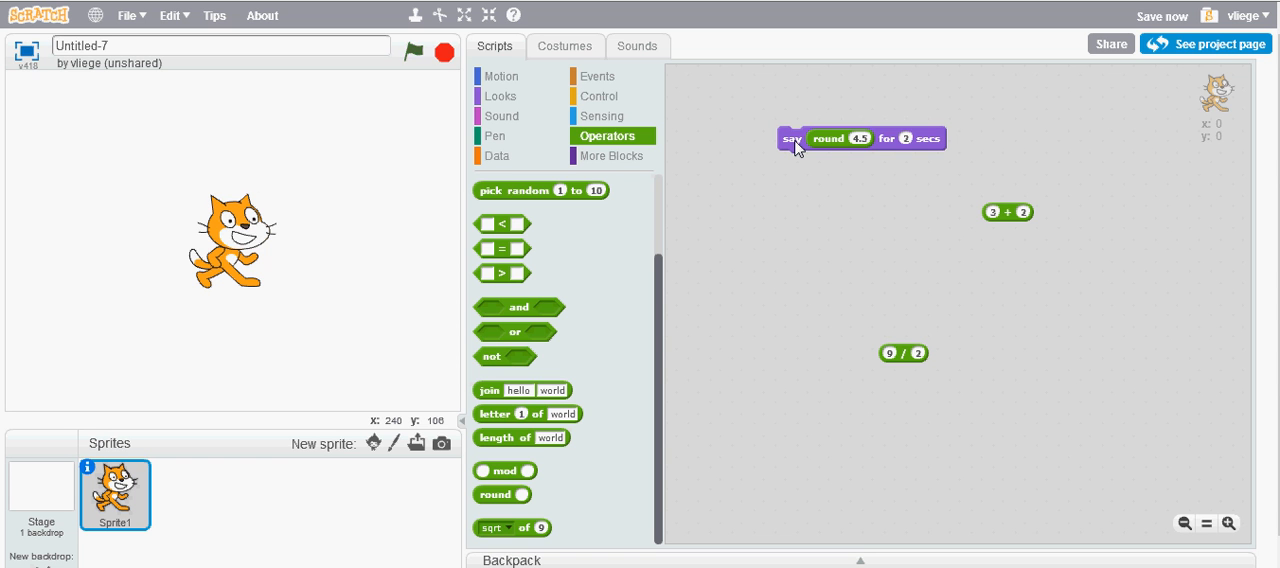
pyautogui.click(791, 138)
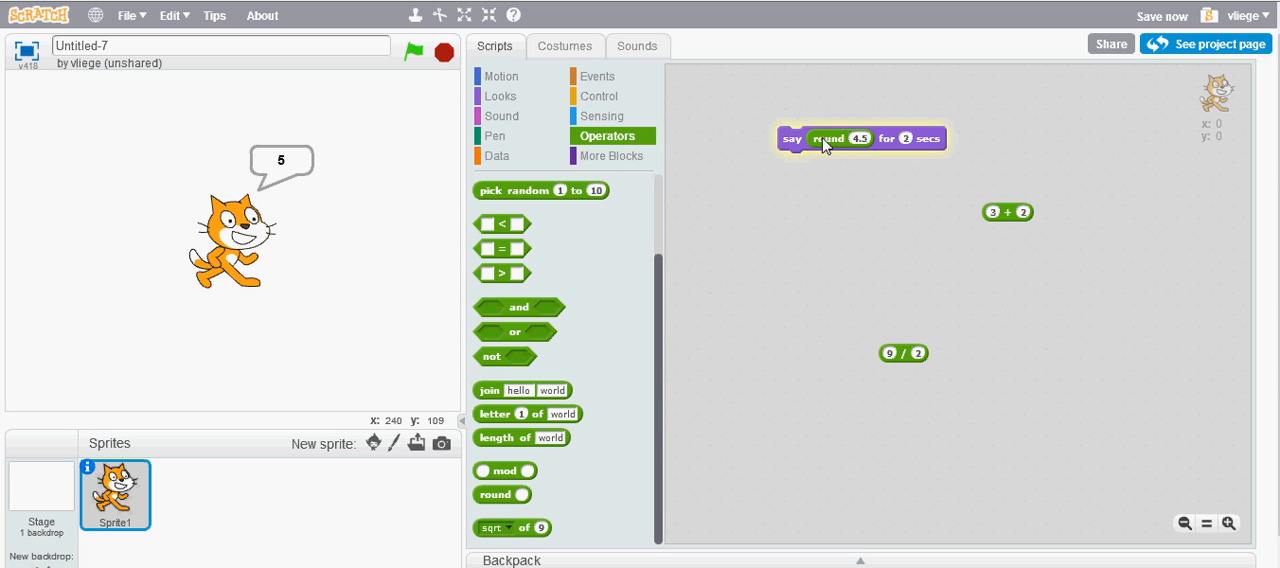
# Put 9 / 2 inside the round block, drop it into the say block, and run it.
pyautogui.moveTo(828, 138); pyautogui.dragTo(810, 262)
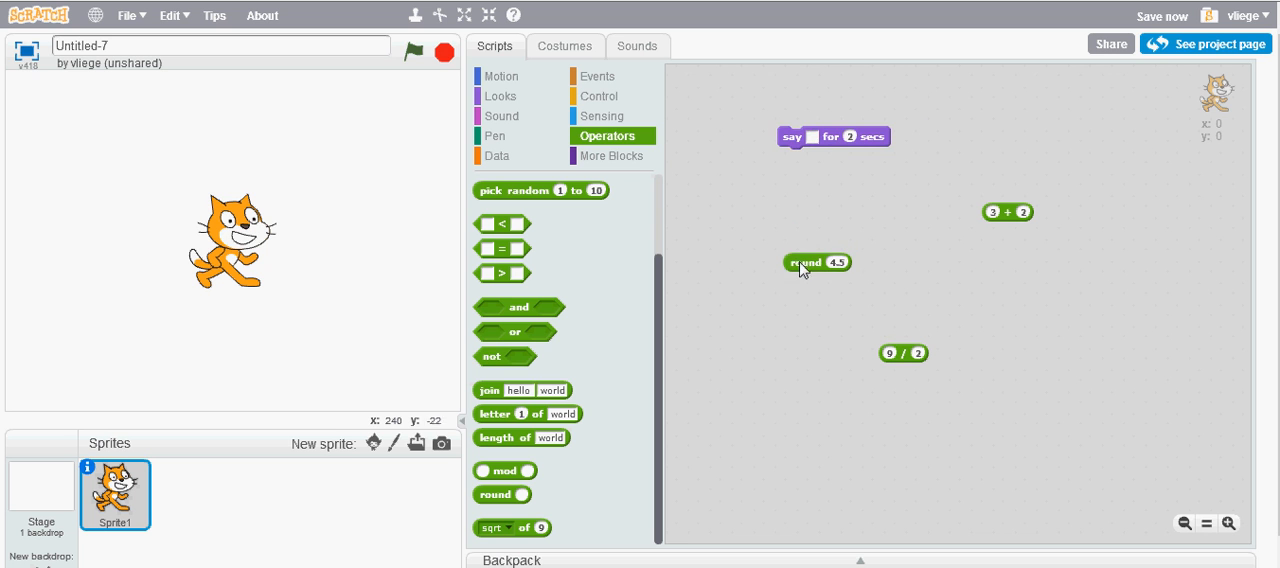
pyautogui.moveTo(870, 297)
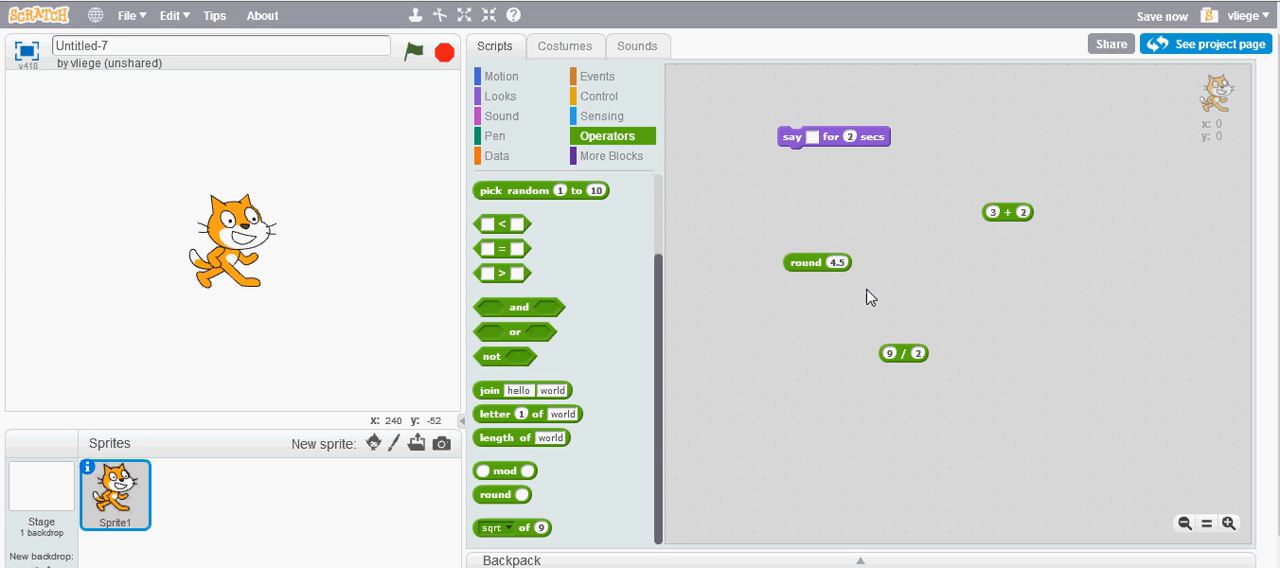
pyautogui.moveTo(912, 368)
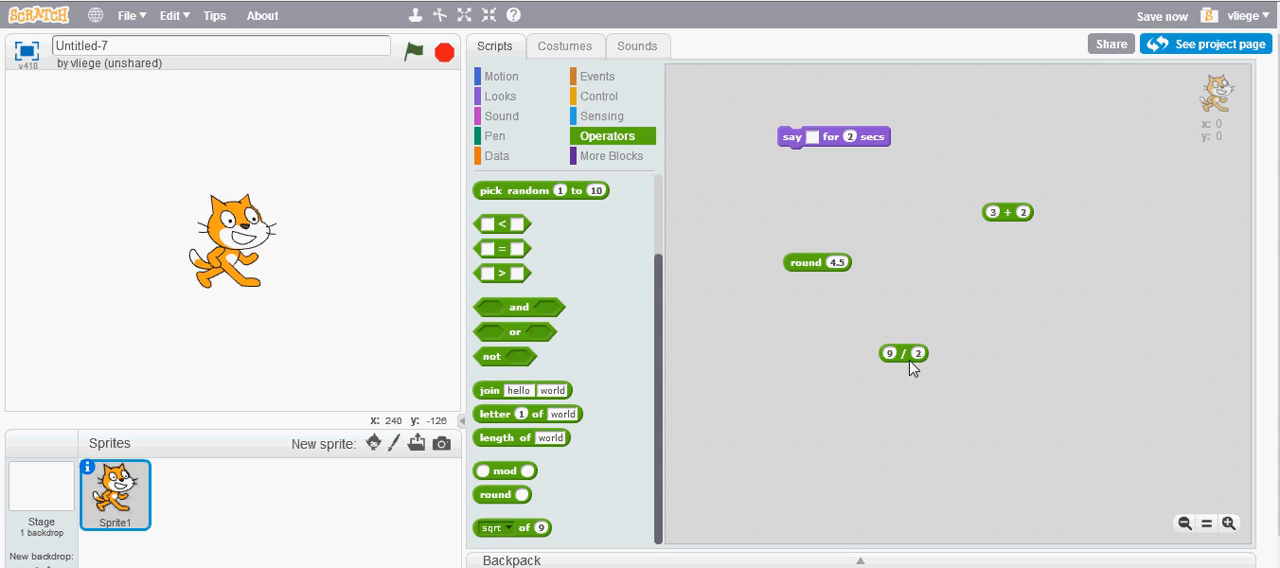
pyautogui.moveTo(903, 353); pyautogui.dragTo(857, 274)
pyautogui.write('10')
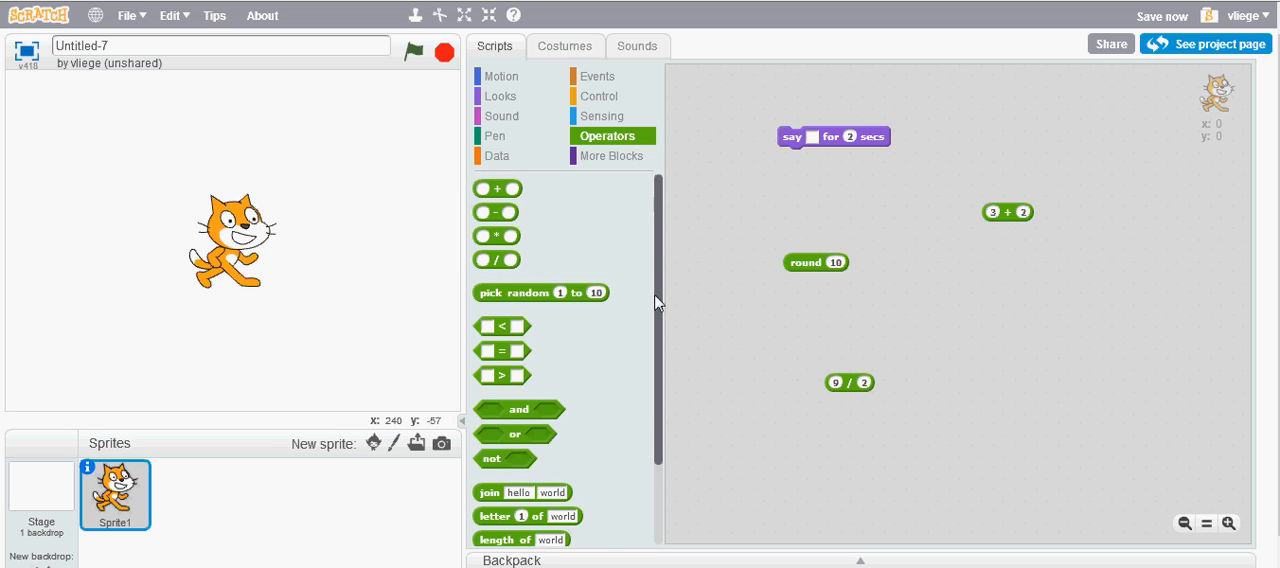
pyautogui.scroll(-3)
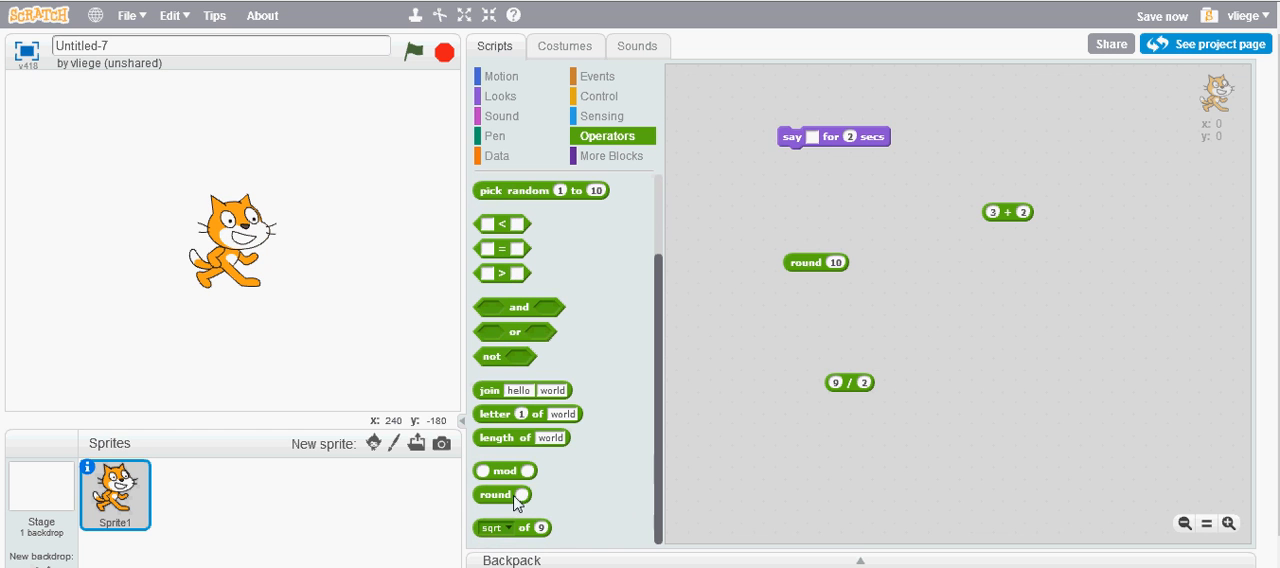
pyautogui.moveTo(851, 384)
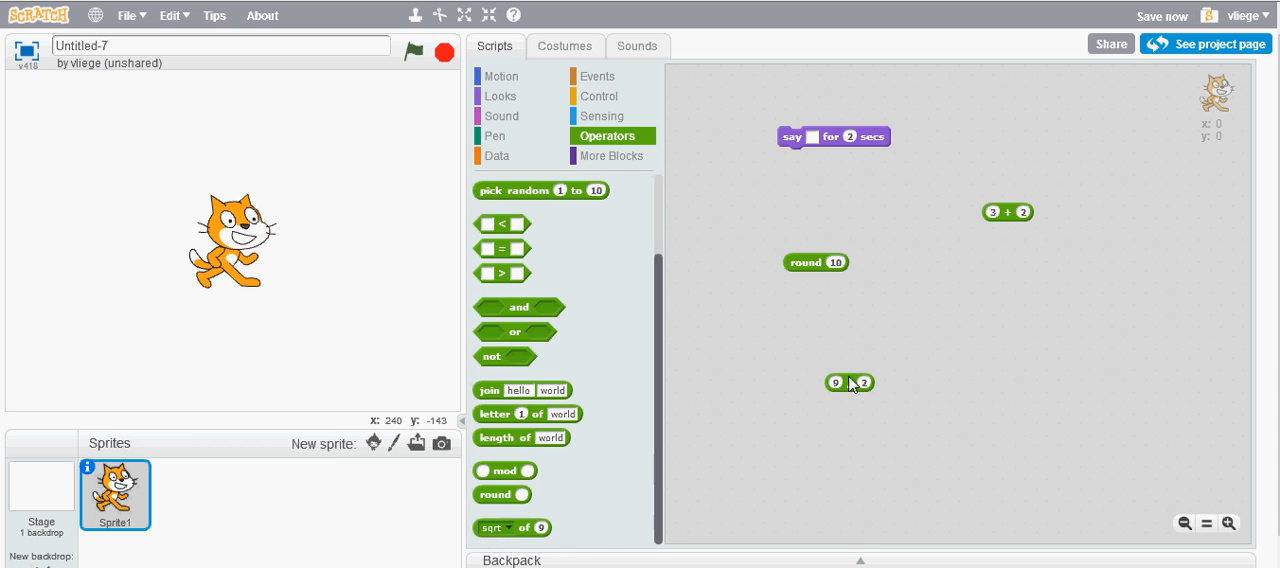
pyautogui.moveTo(848, 382); pyautogui.dragTo(830, 264)
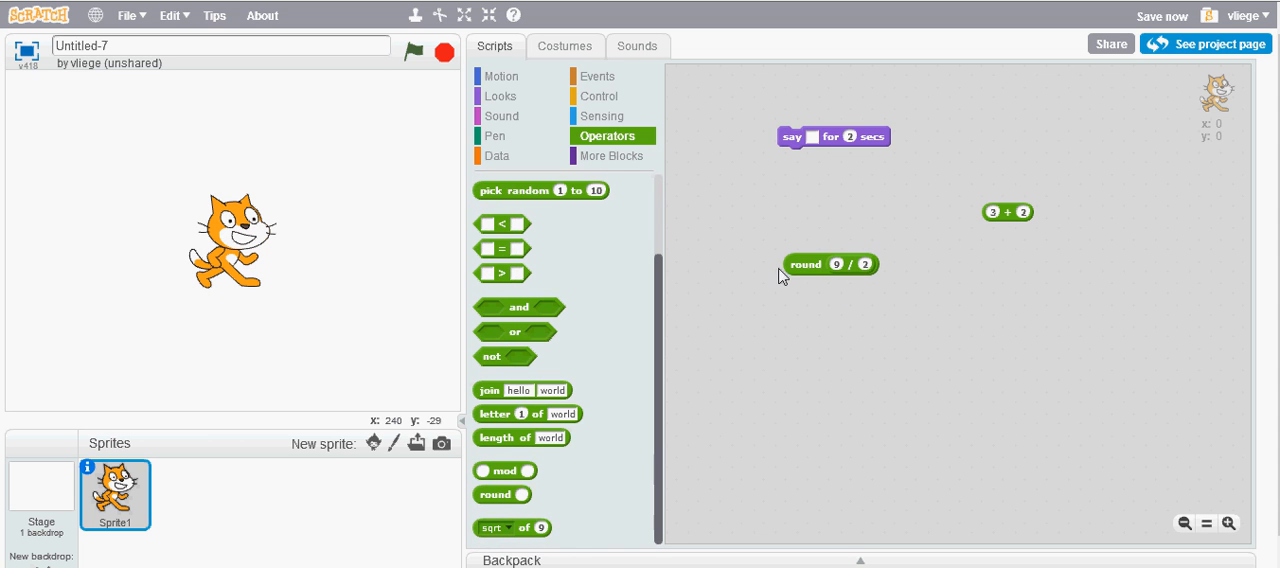
pyautogui.moveTo(806, 270)
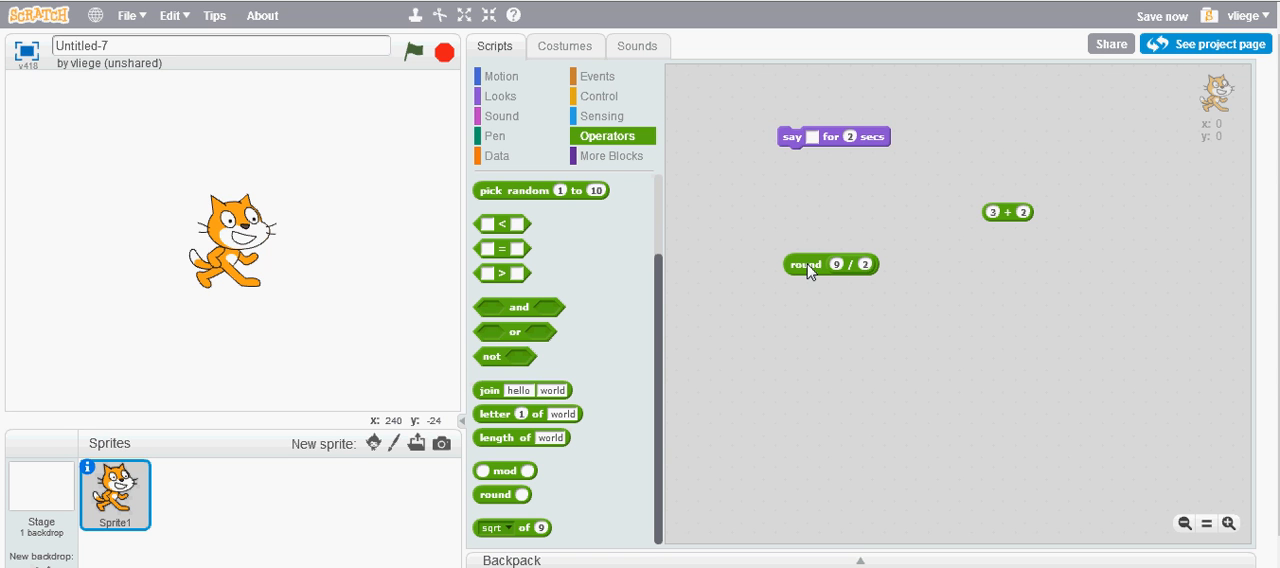
pyautogui.moveTo(808, 264); pyautogui.dragTo(813, 181)
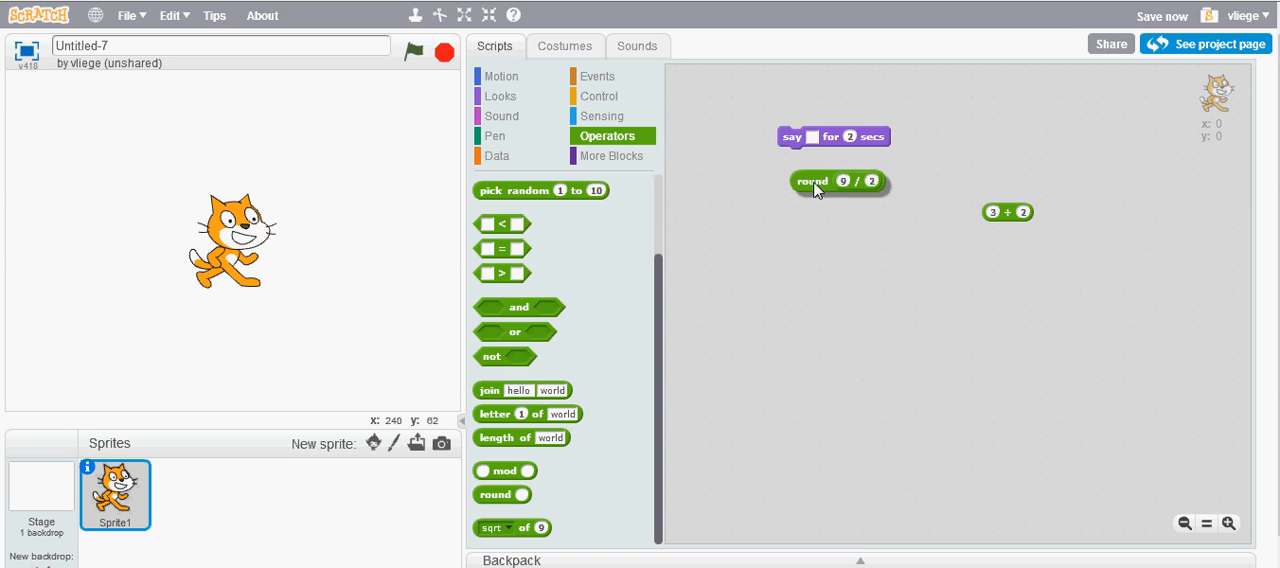
pyautogui.moveTo(812, 181); pyautogui.dragTo(811, 136)
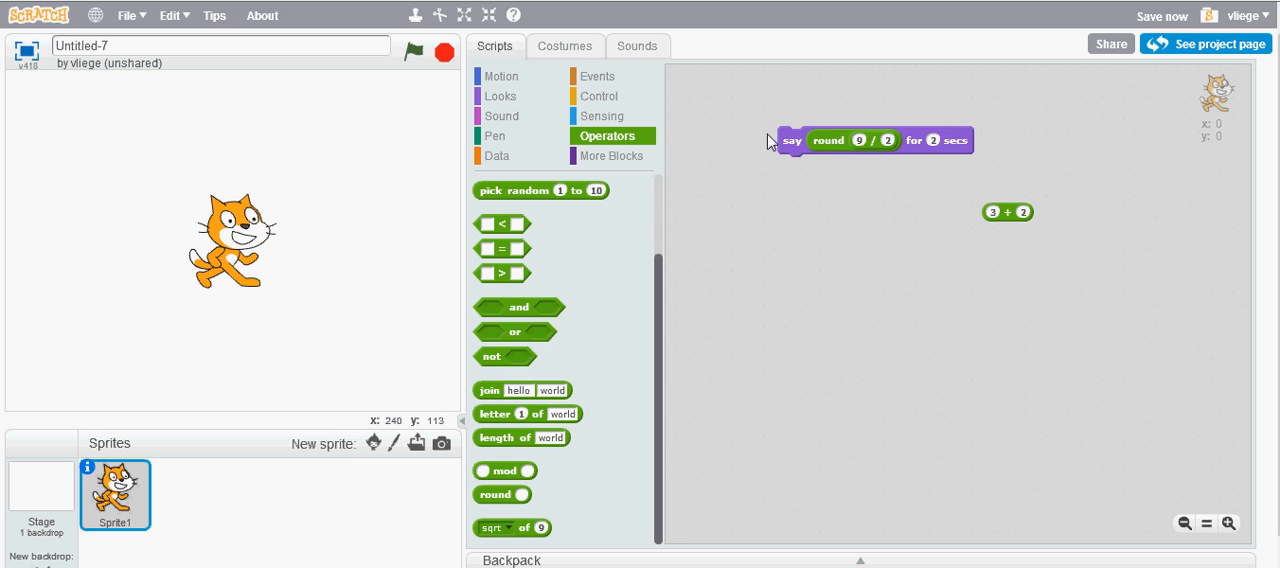
pyautogui.click(789, 140)
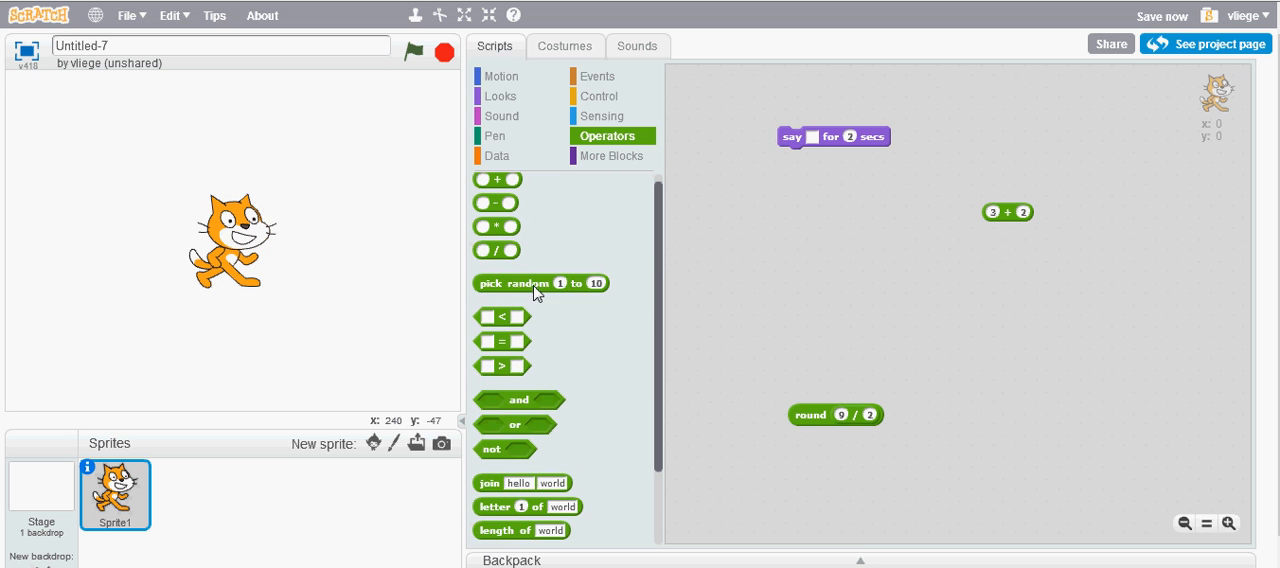
# Put pick random 1 to 10 into the say block and run it three times.
pyautogui.moveTo(540, 283); pyautogui.dragTo(840, 268)
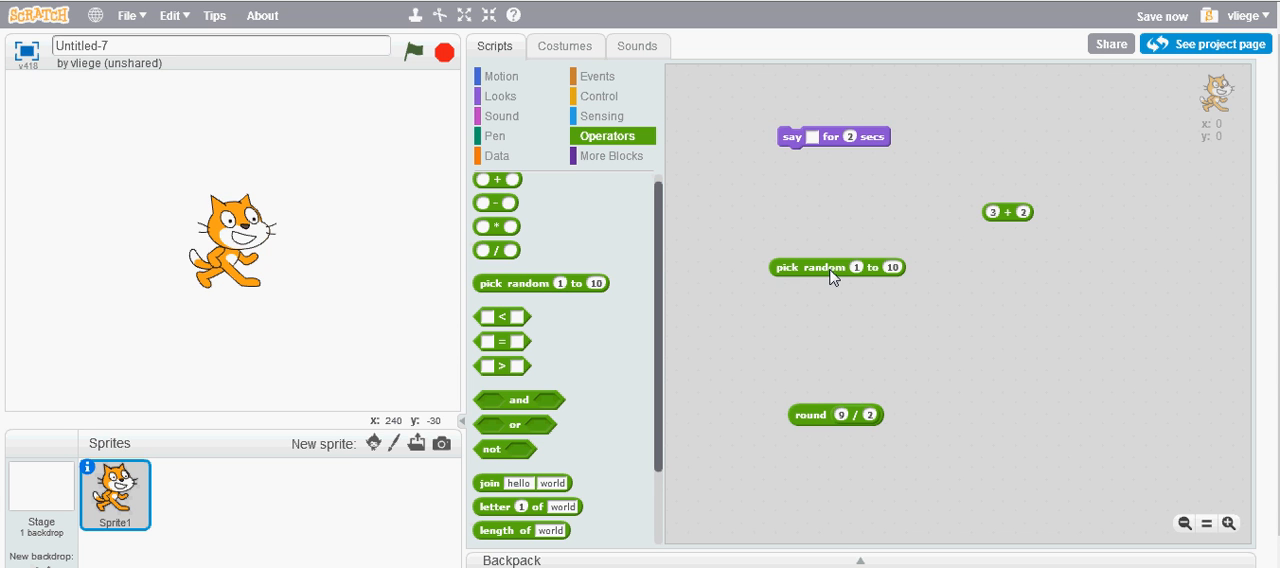
pyautogui.moveTo(837, 267); pyautogui.dragTo(875, 189)
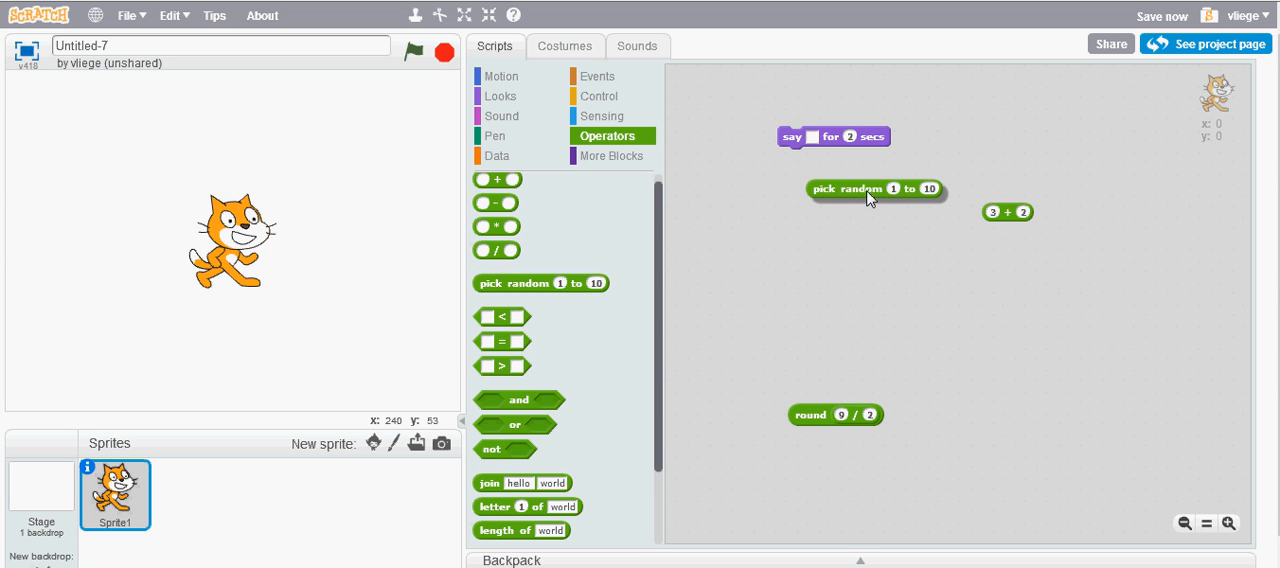
pyautogui.moveTo(877, 189); pyautogui.dragTo(873, 152)
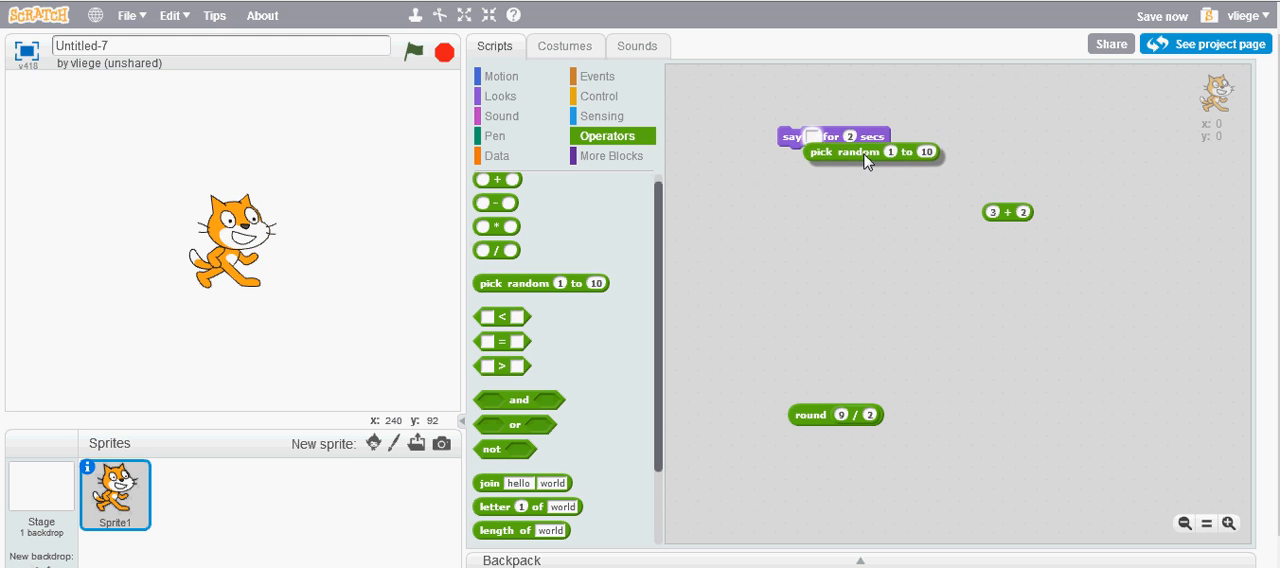
pyautogui.moveTo(872, 152); pyautogui.dragTo(812, 138)
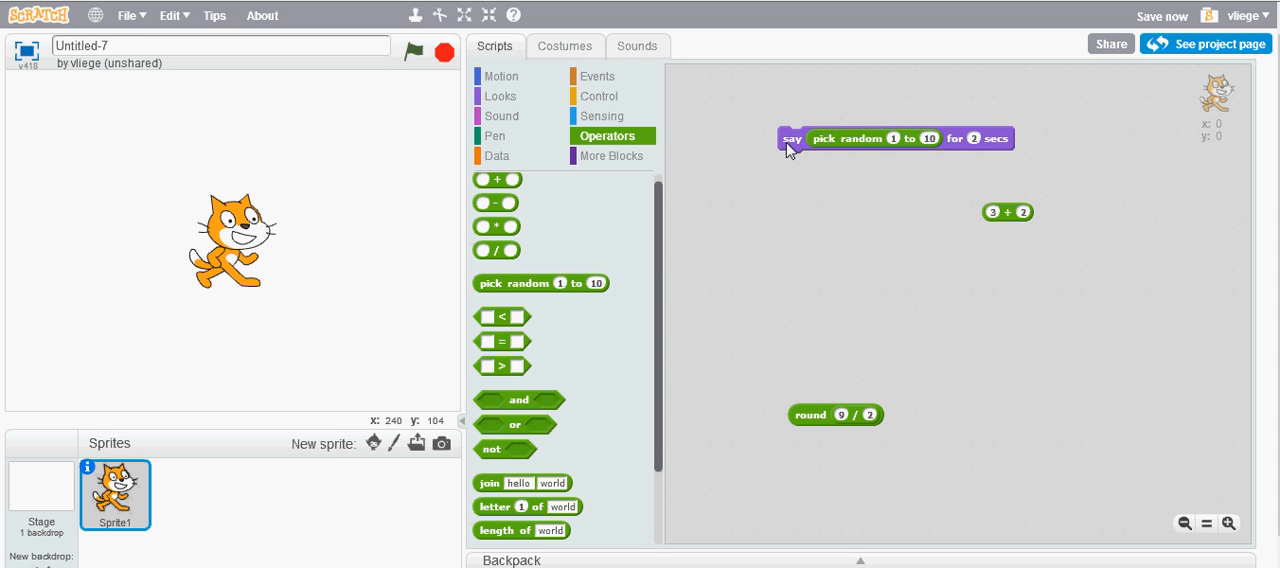
pyautogui.click(791, 138)
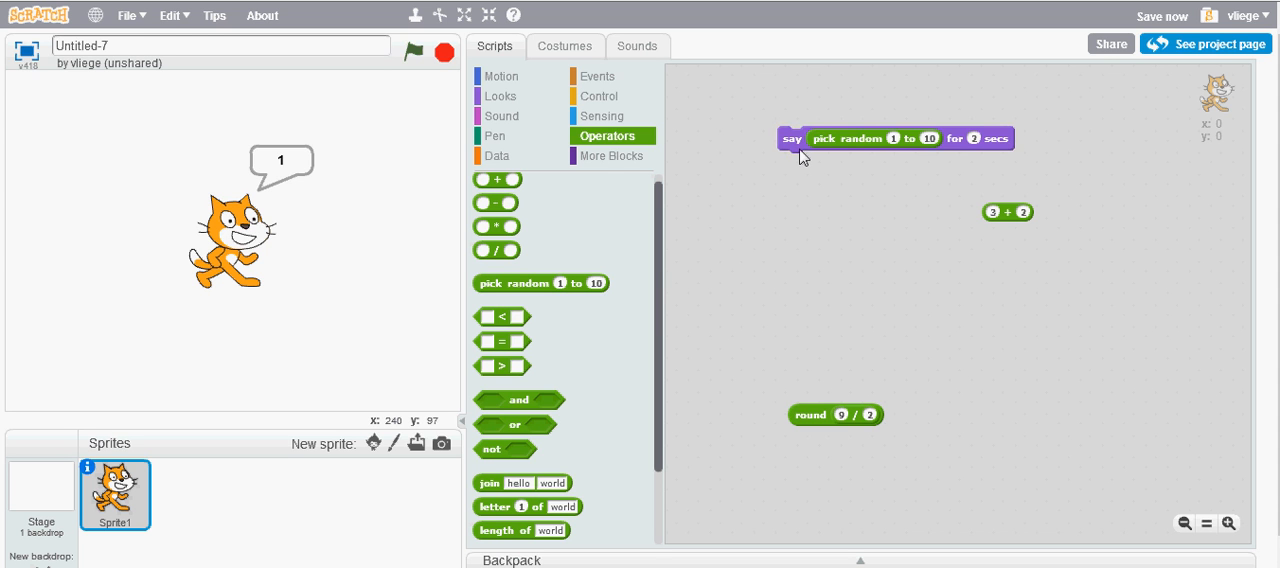
pyautogui.click(789, 138)
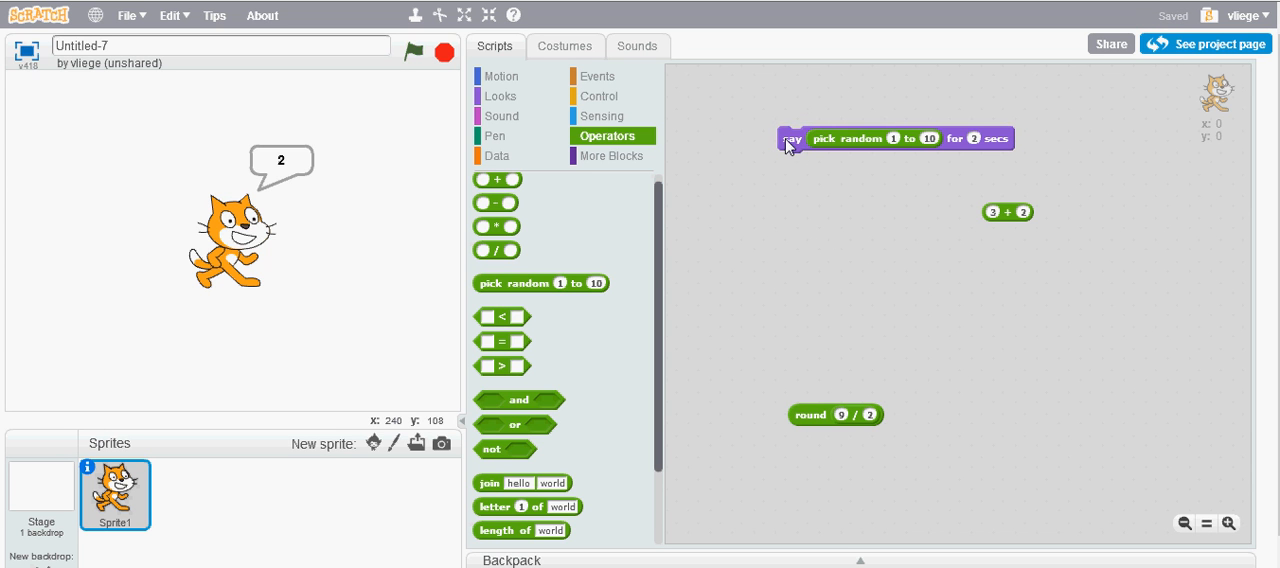
pyautogui.click(793, 139)
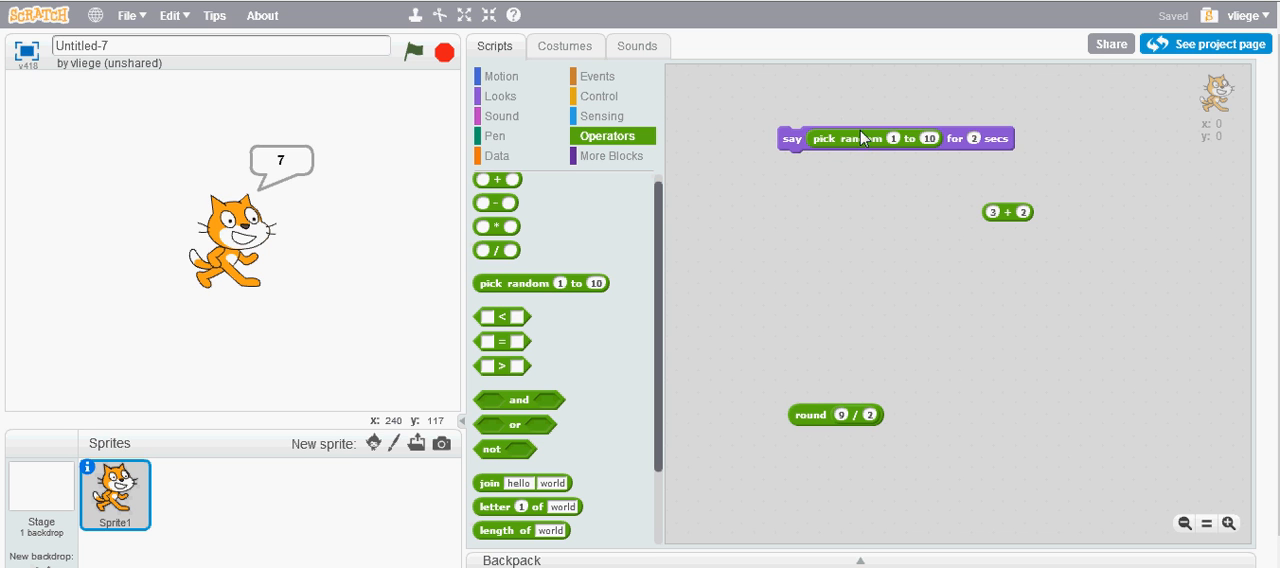
# Swap pick random for a join block, stack a second say block saying 'Eduard', and run.
pyautogui.moveTo(848, 138); pyautogui.dragTo(885, 363)
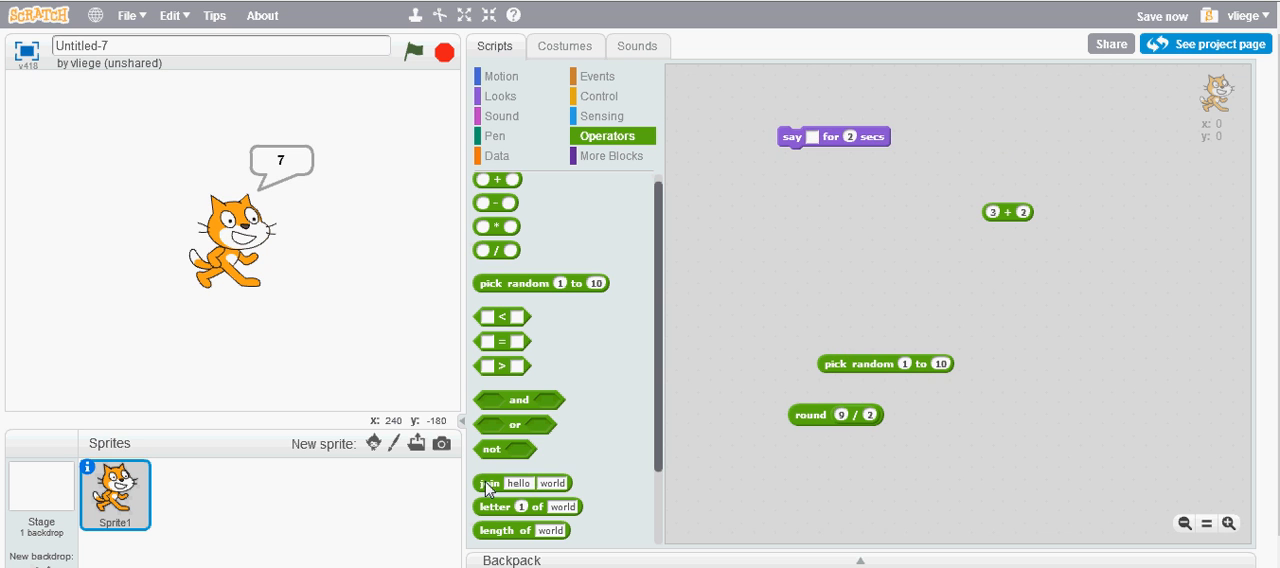
pyautogui.moveTo(490, 483); pyautogui.dragTo(903, 298)
pyautogui.write('hello')
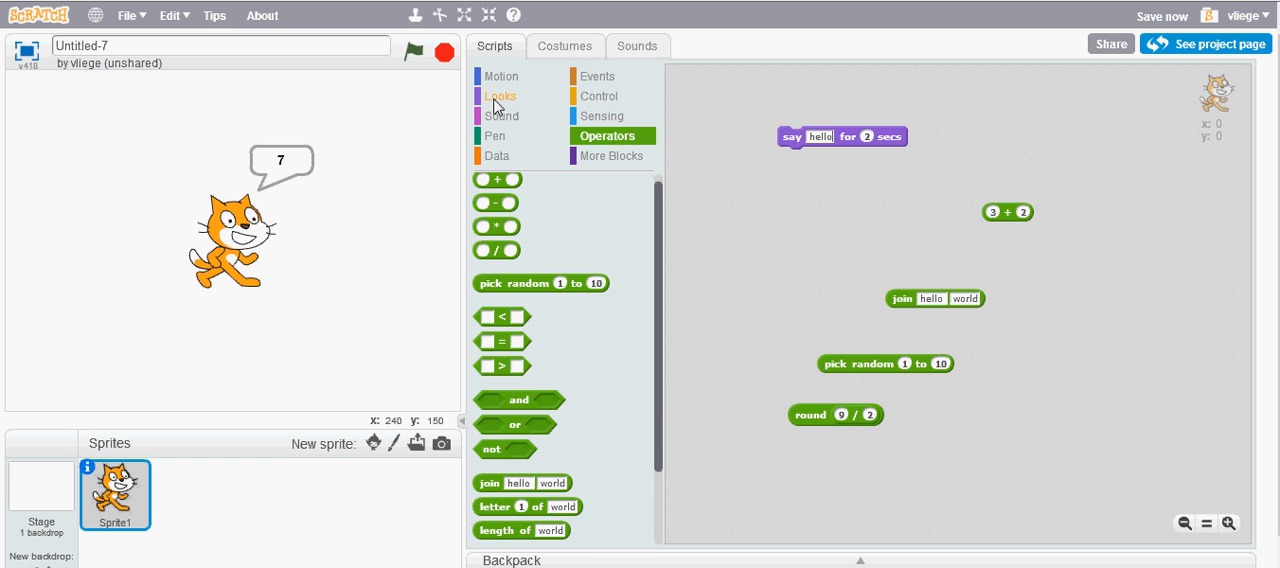
pyautogui.click(499, 96)
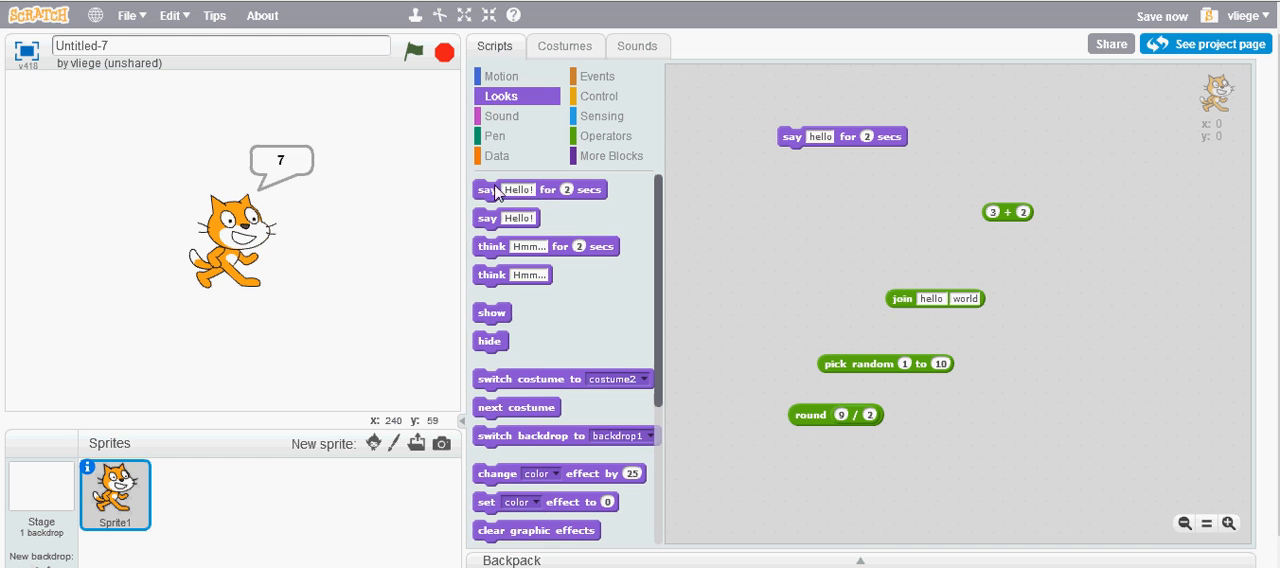
pyautogui.moveTo(489, 189); pyautogui.dragTo(838, 174)
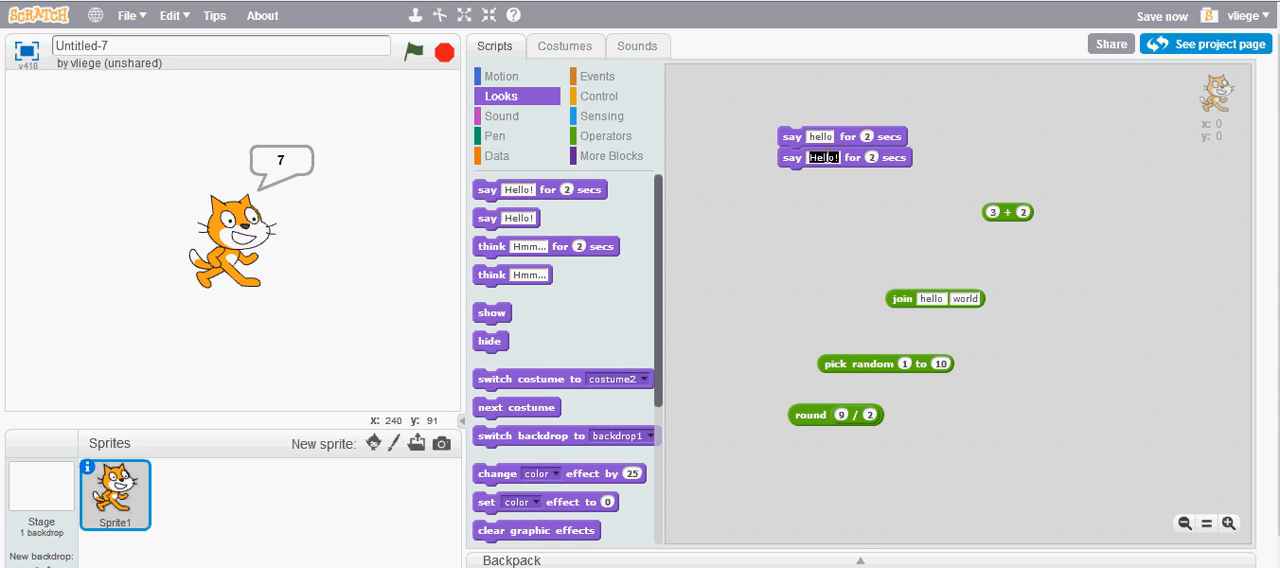
pyautogui.write('Eduardo')
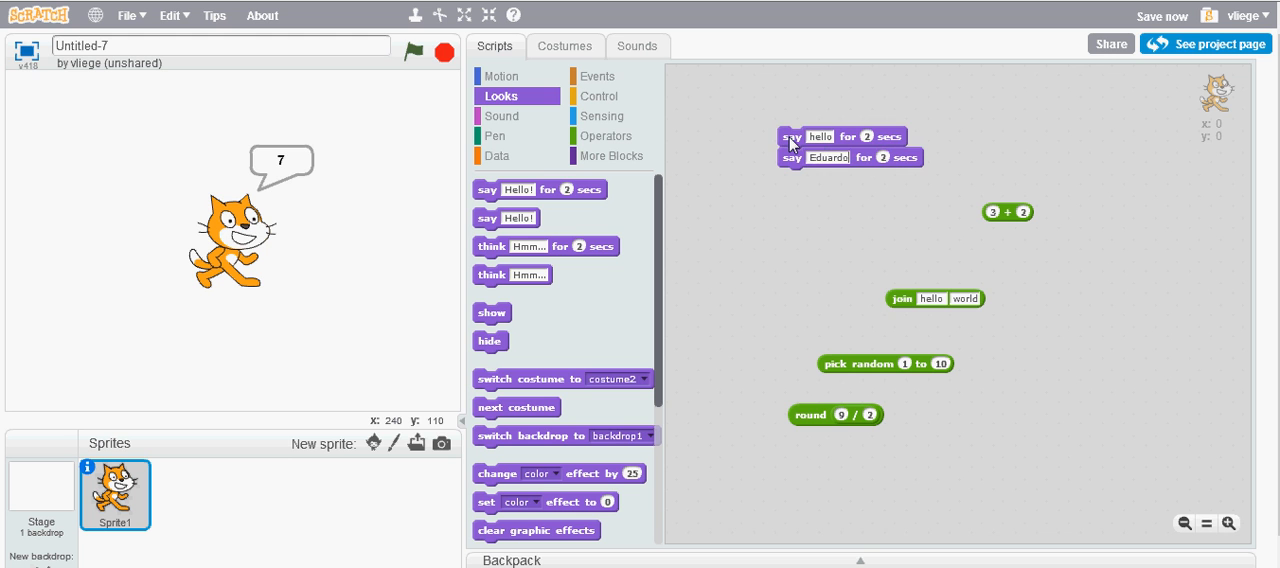
pyautogui.click(792, 136)
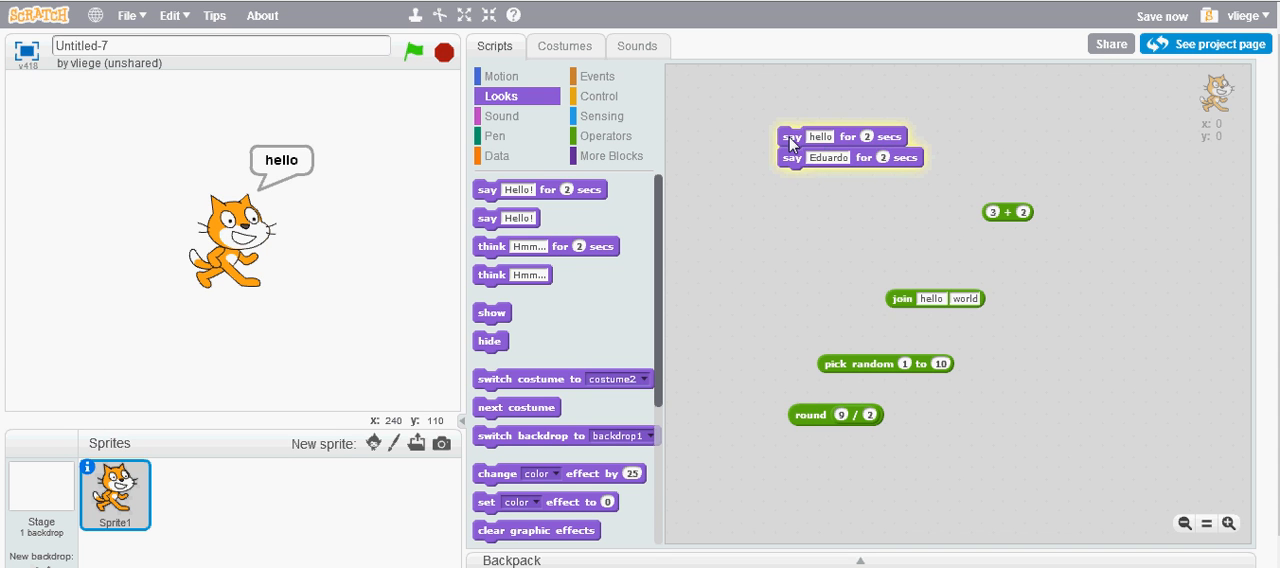
pyautogui.click(790, 137)
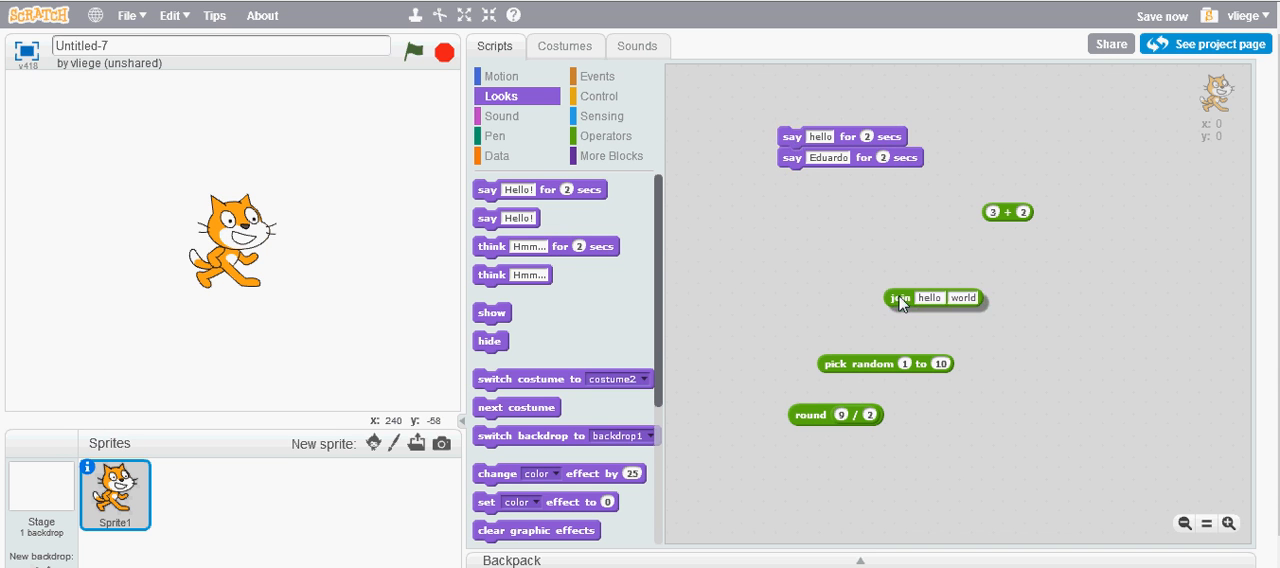
# Drop join hello world into the first say block and pull the name block away.
pyautogui.moveTo(902, 297); pyautogui.dragTo(808, 238)
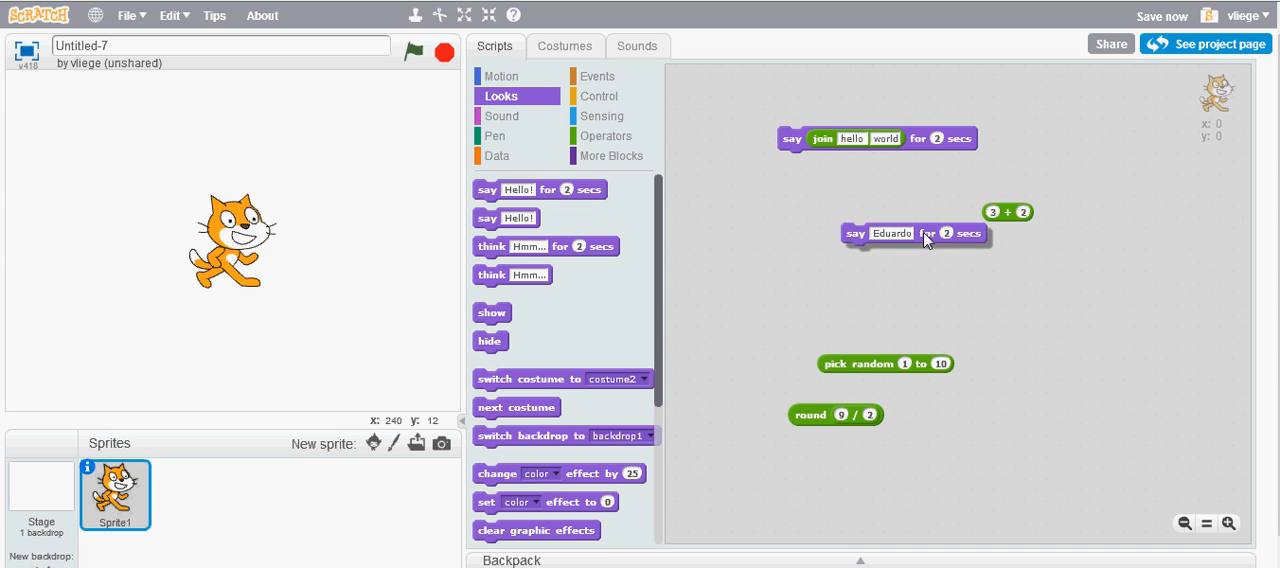
pyautogui.moveTo(913, 233); pyautogui.dragTo(898, 235)
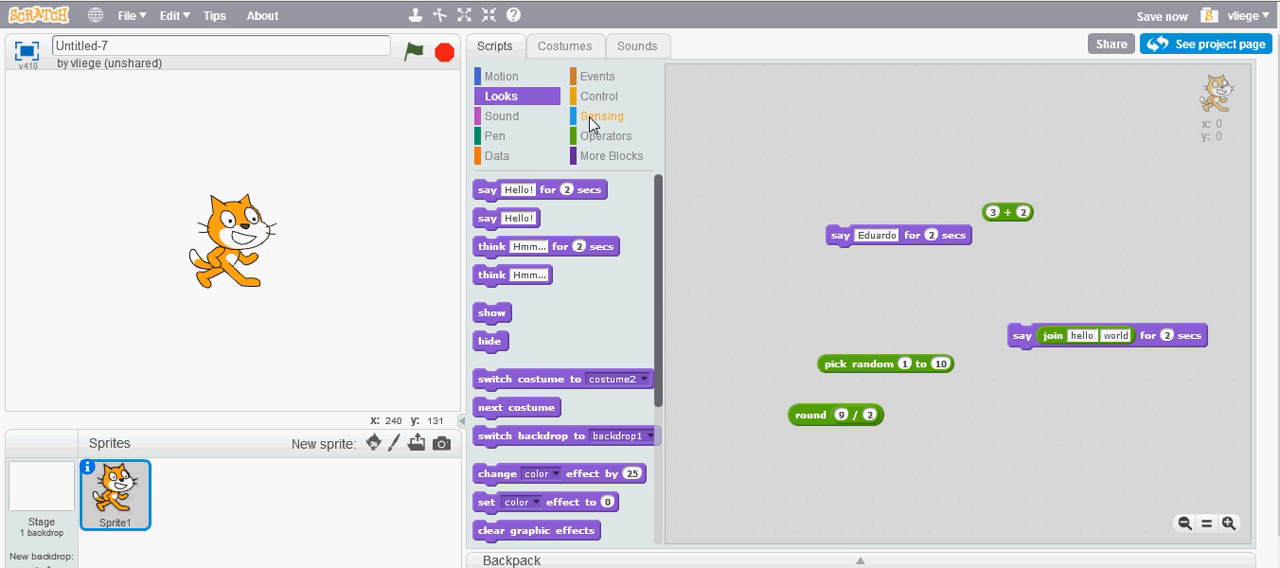
# Attach the say-join block beneath a Sensing 'ask What's your name? and wait' block.
pyautogui.click(601, 116)
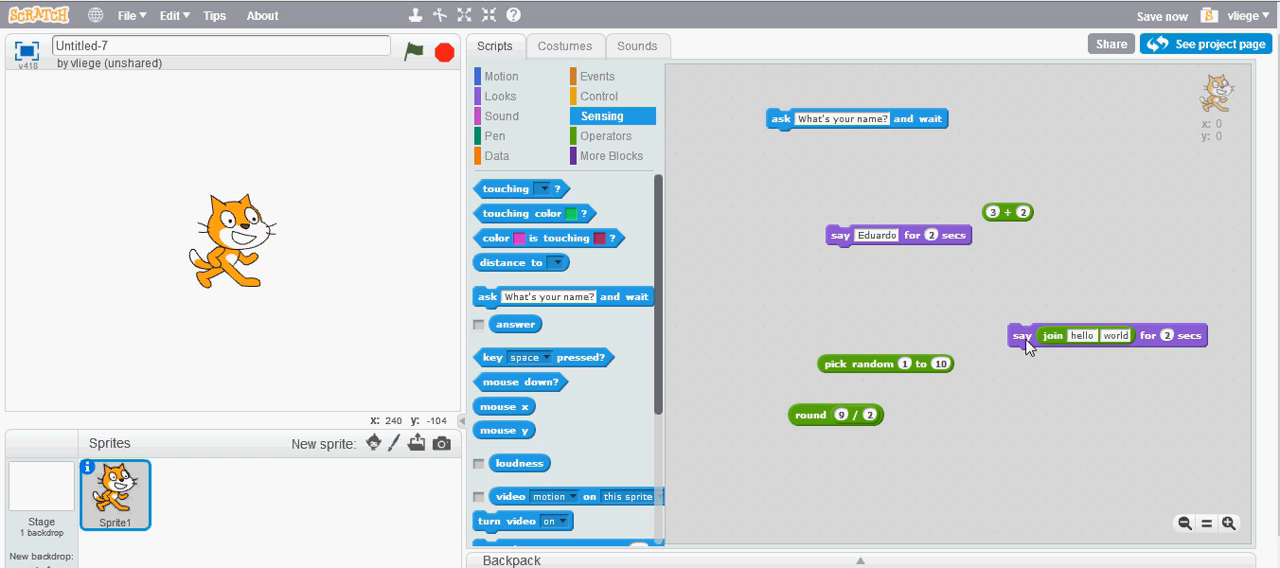
pyautogui.moveTo(1020, 335); pyautogui.dragTo(780, 141)
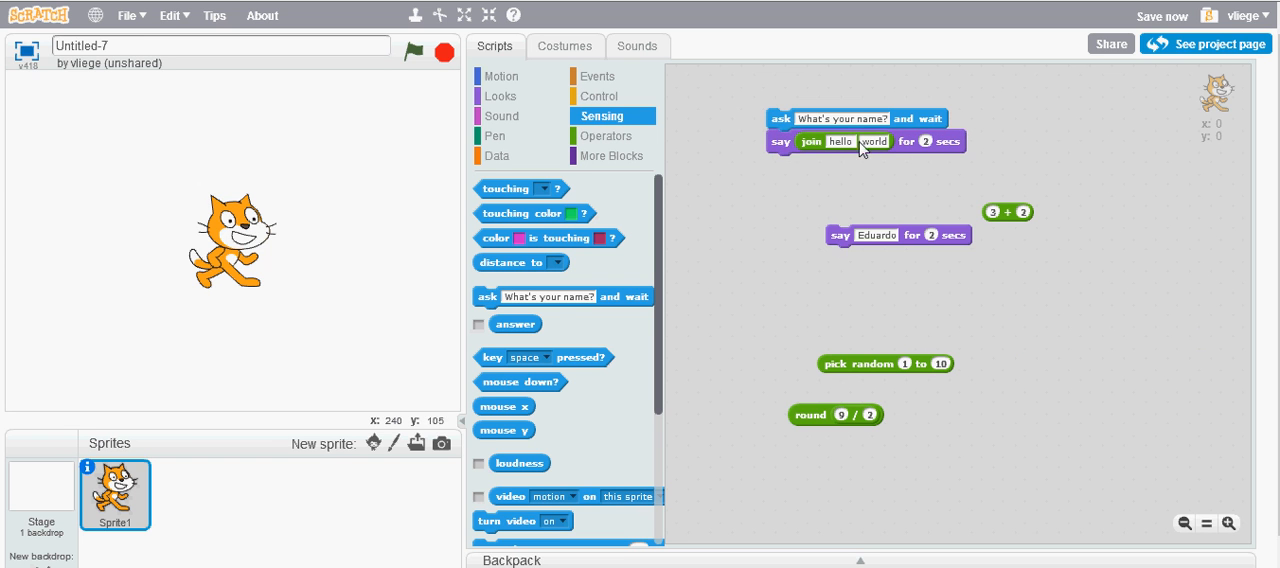
pyautogui.moveTo(520, 408)
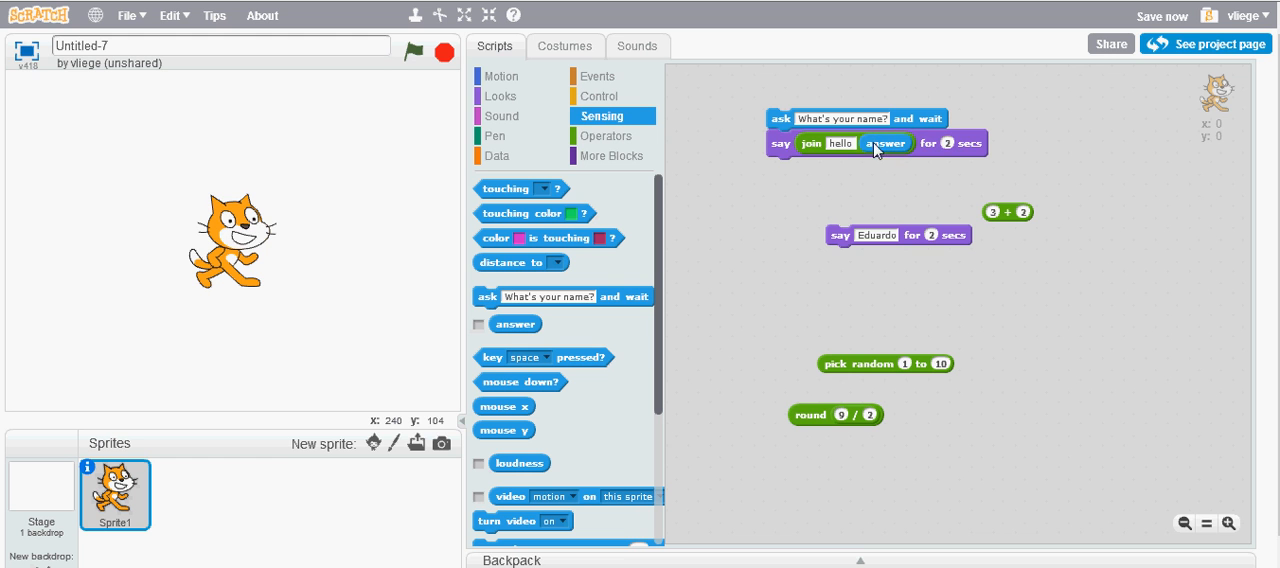
pyautogui.moveTo(895, 150)
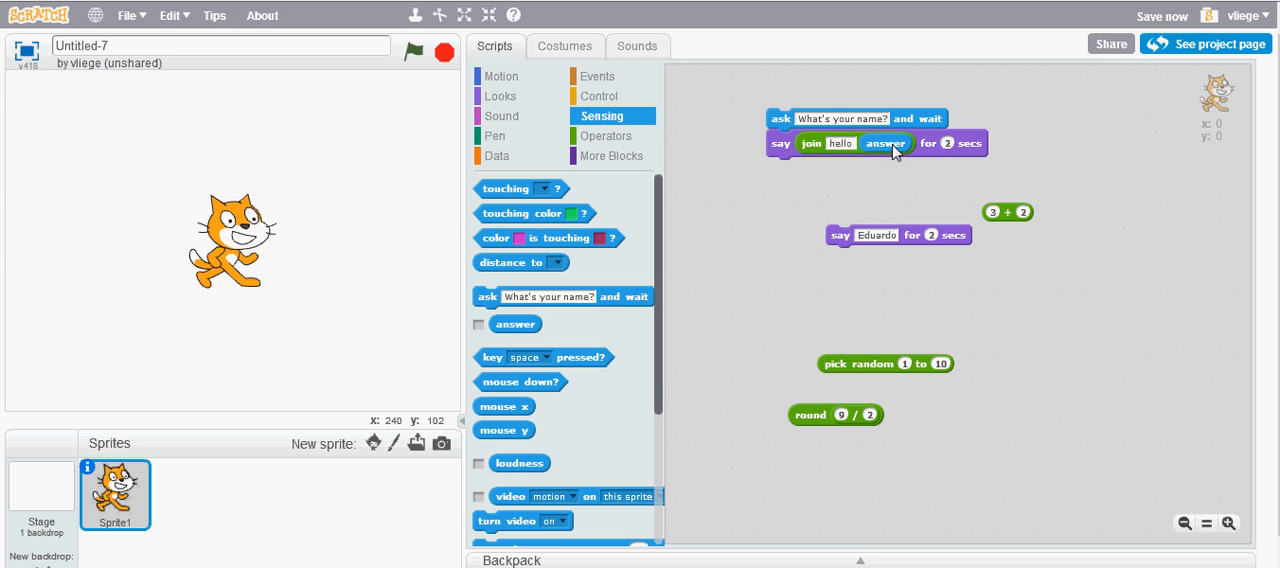
pyautogui.moveTo(784, 125)
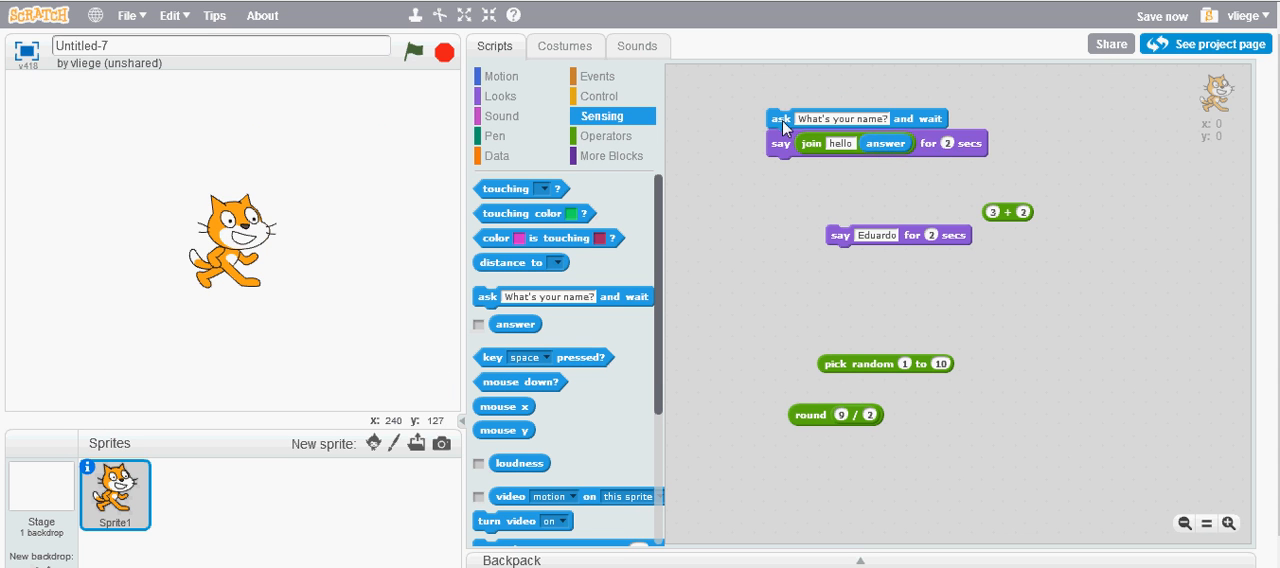
# Run the ask-and-greet script and submit 'Eduar' as the name.
pyautogui.click(778, 118)
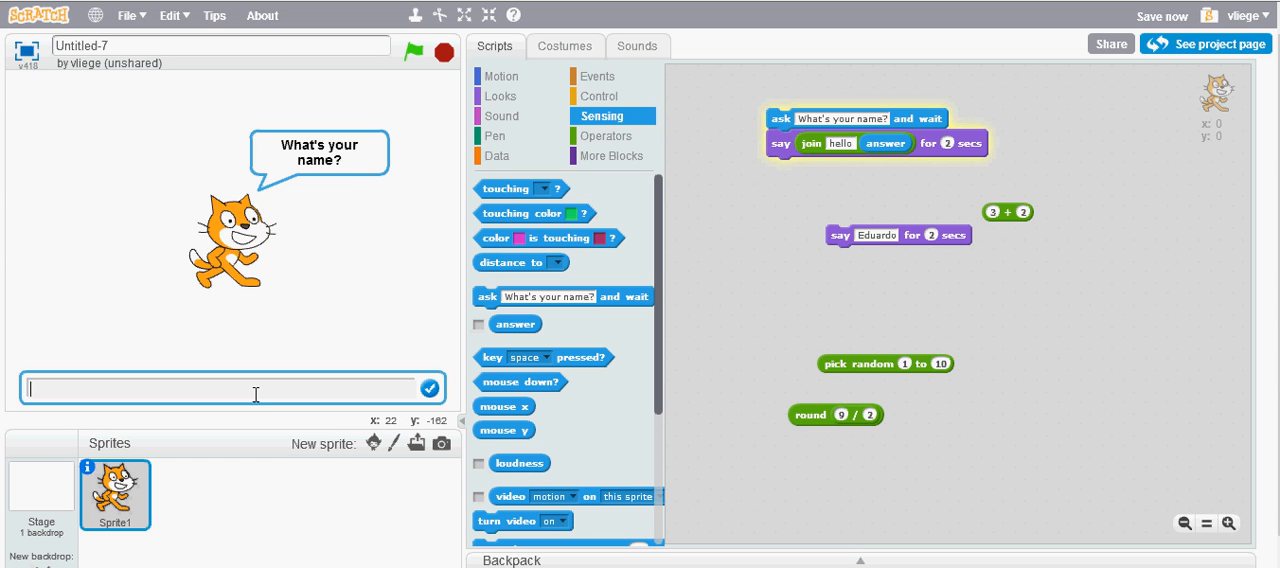
pyautogui.write('Eduar')
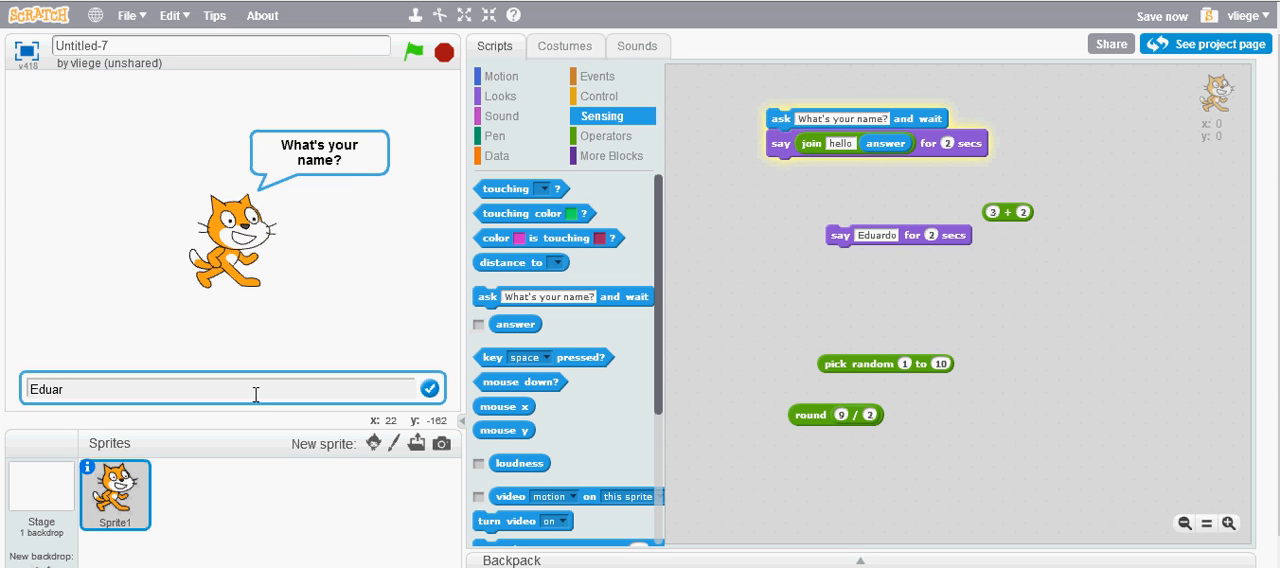
pyautogui.click(428, 388)
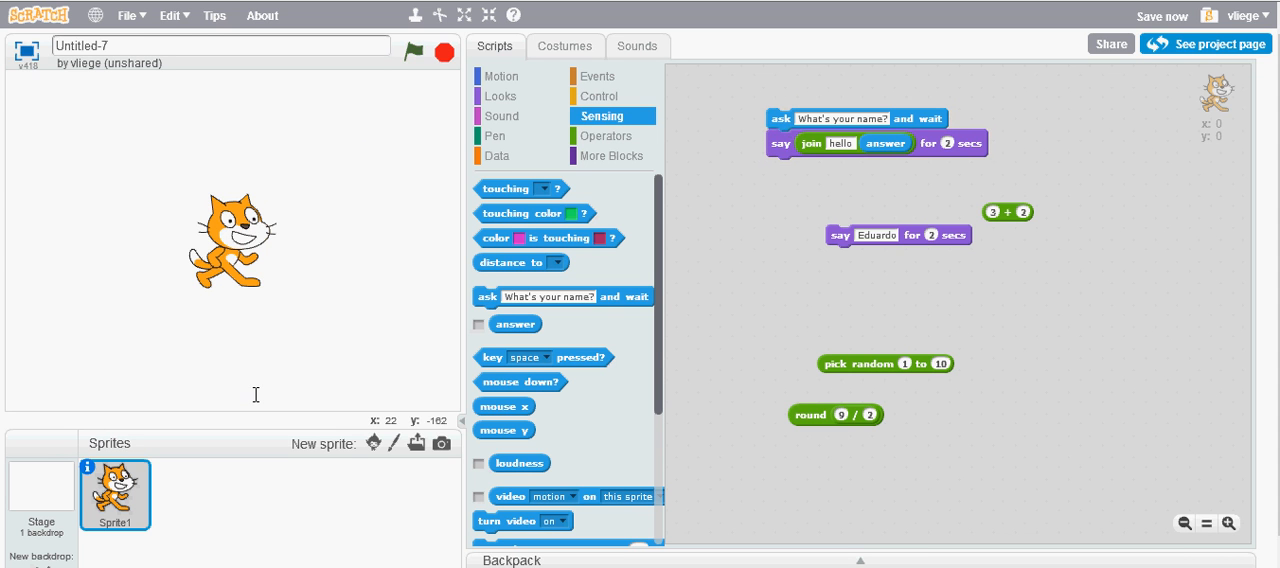
pyautogui.moveTo(246, 370)
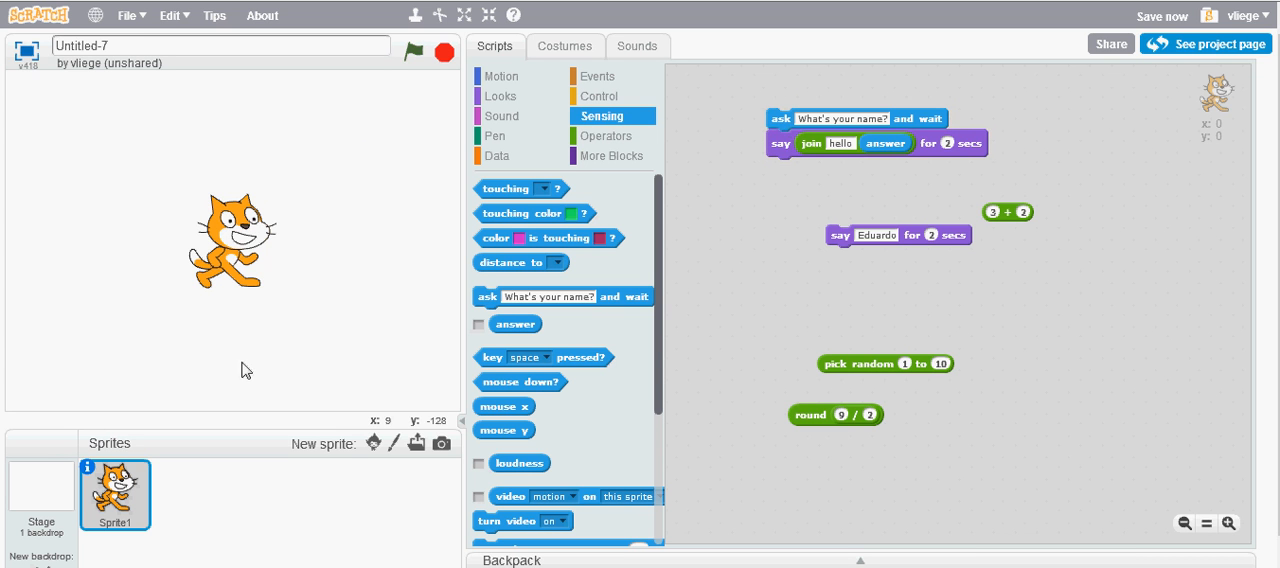
pyautogui.moveTo(814, 143)
pyautogui.write('Hello')
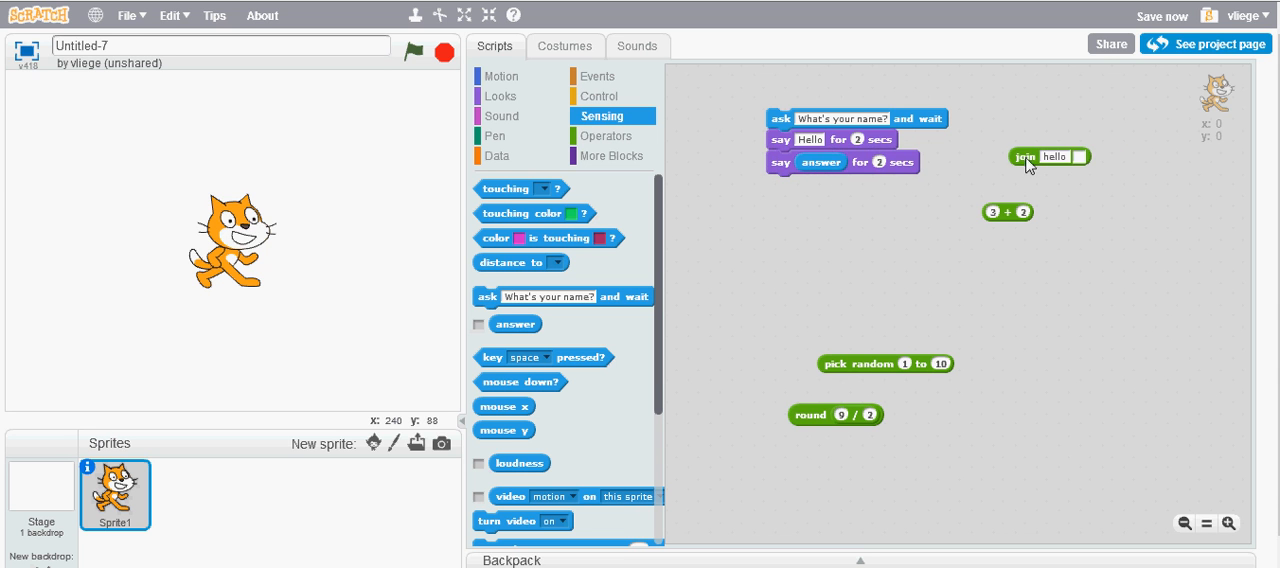
# Put hello joined with answer into the greeting and detach the empty second say block.
pyautogui.moveTo(1022, 156); pyautogui.dragTo(810, 140)
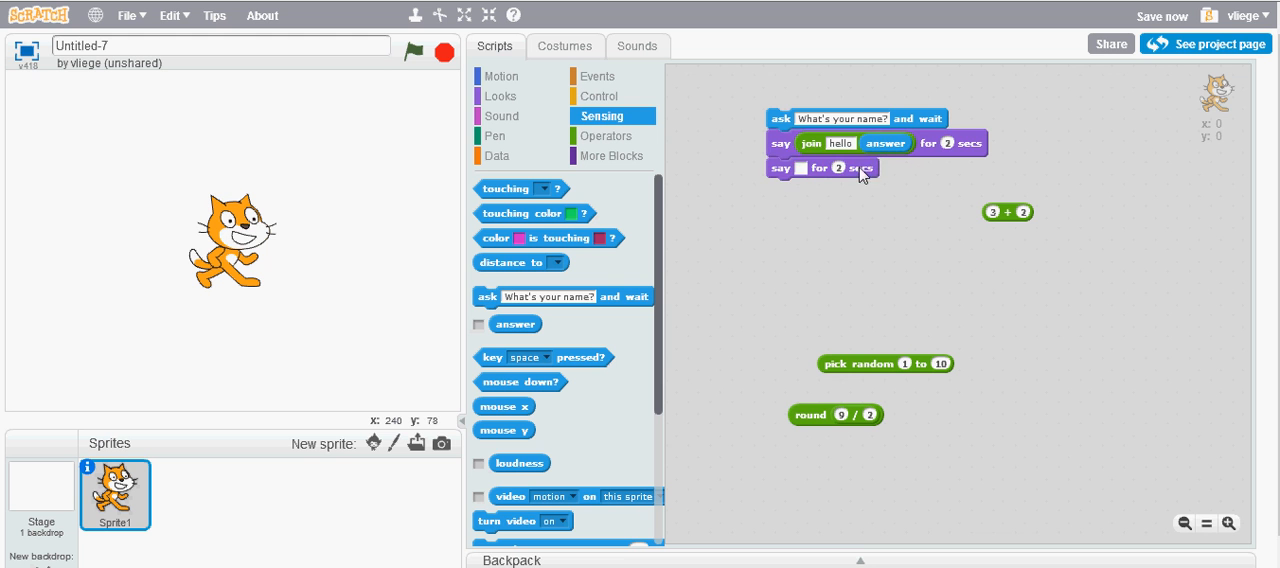
pyautogui.moveTo(799, 167); pyautogui.dragTo(795, 299)
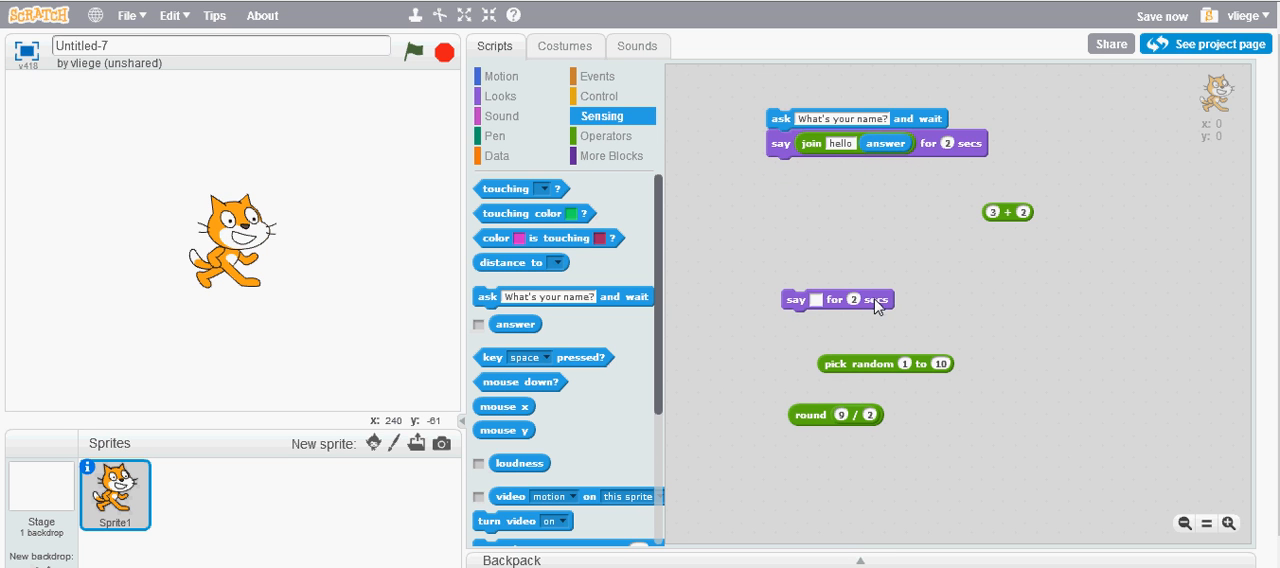
pyautogui.moveTo(606, 136)
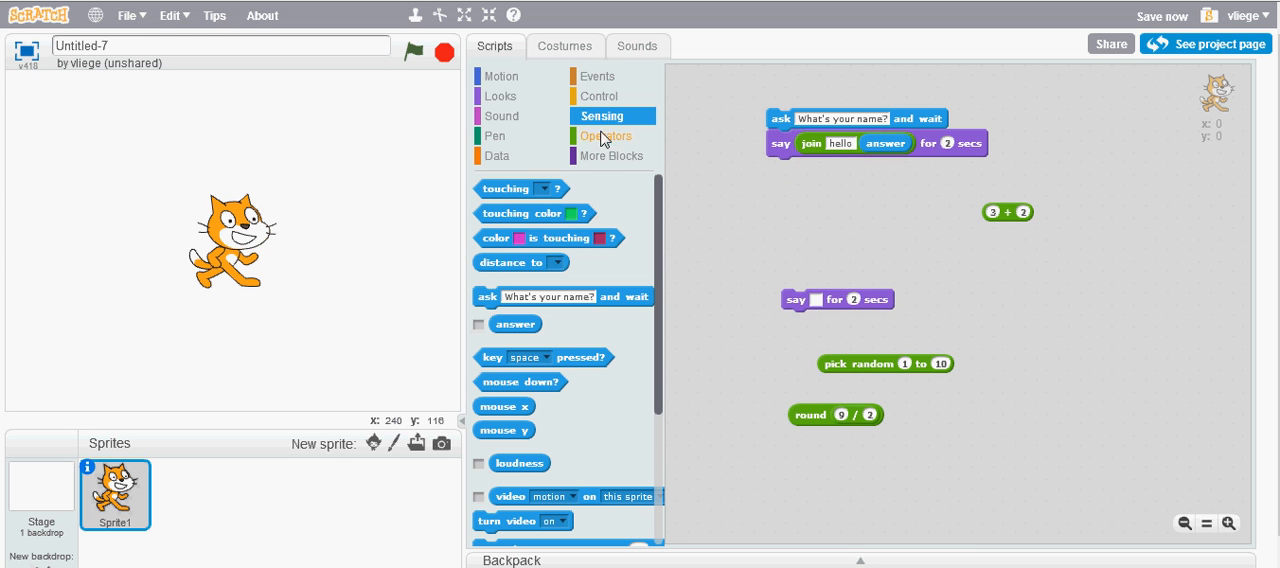
pyautogui.click(604, 135)
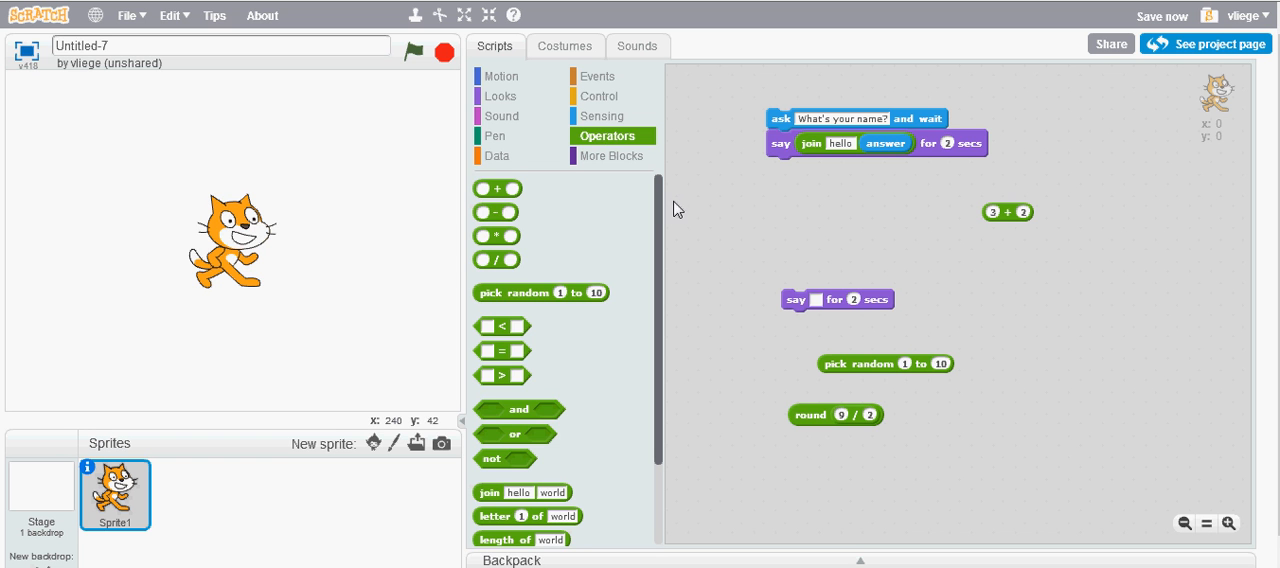
pyautogui.scroll(-3)
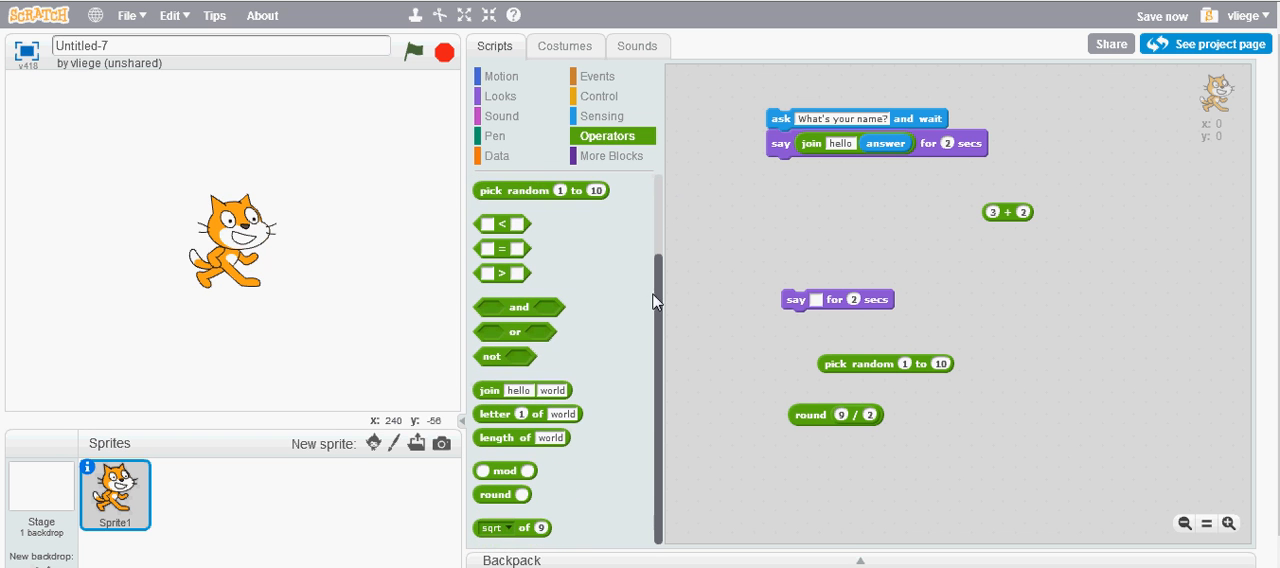
pyautogui.moveTo(658, 322)
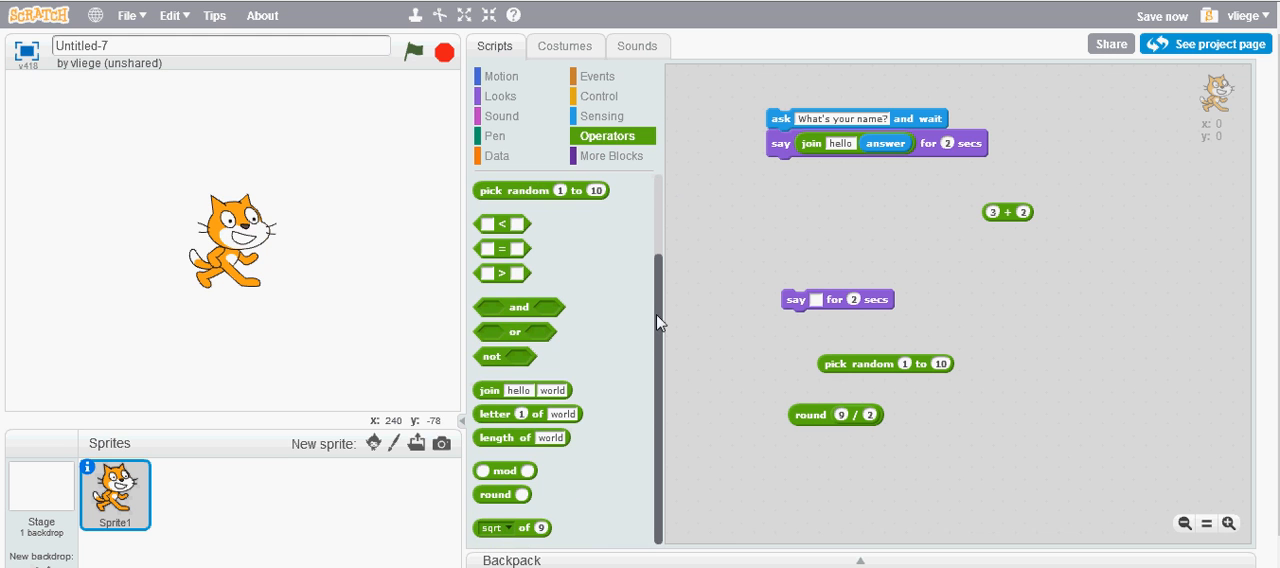
pyautogui.moveTo(506, 232)
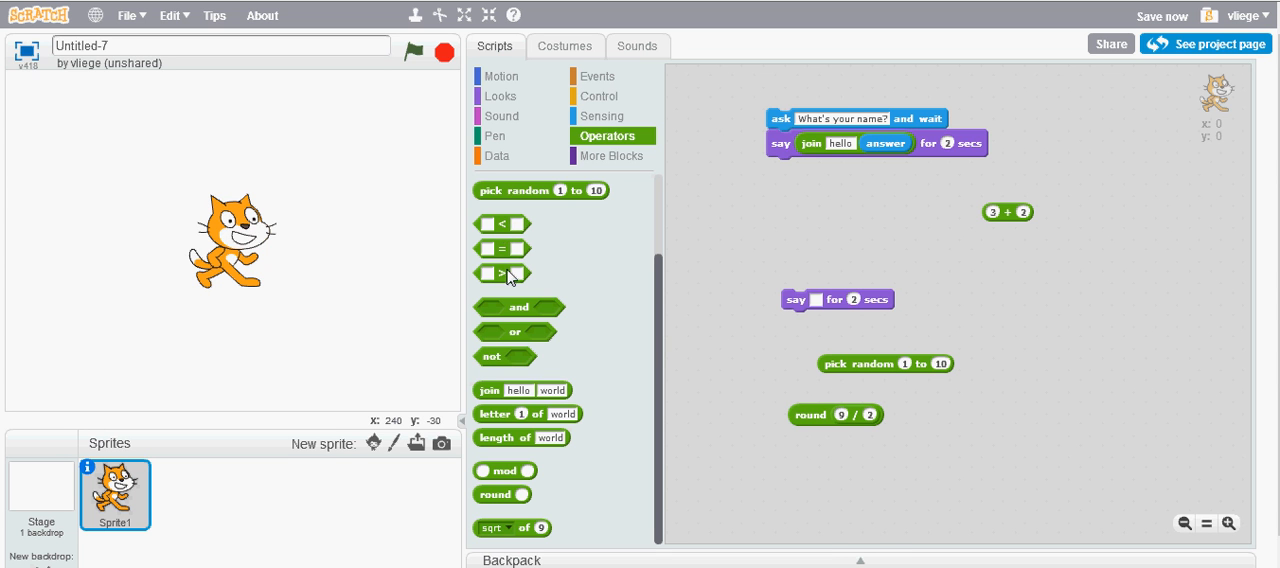
pyautogui.moveTo(886, 257)
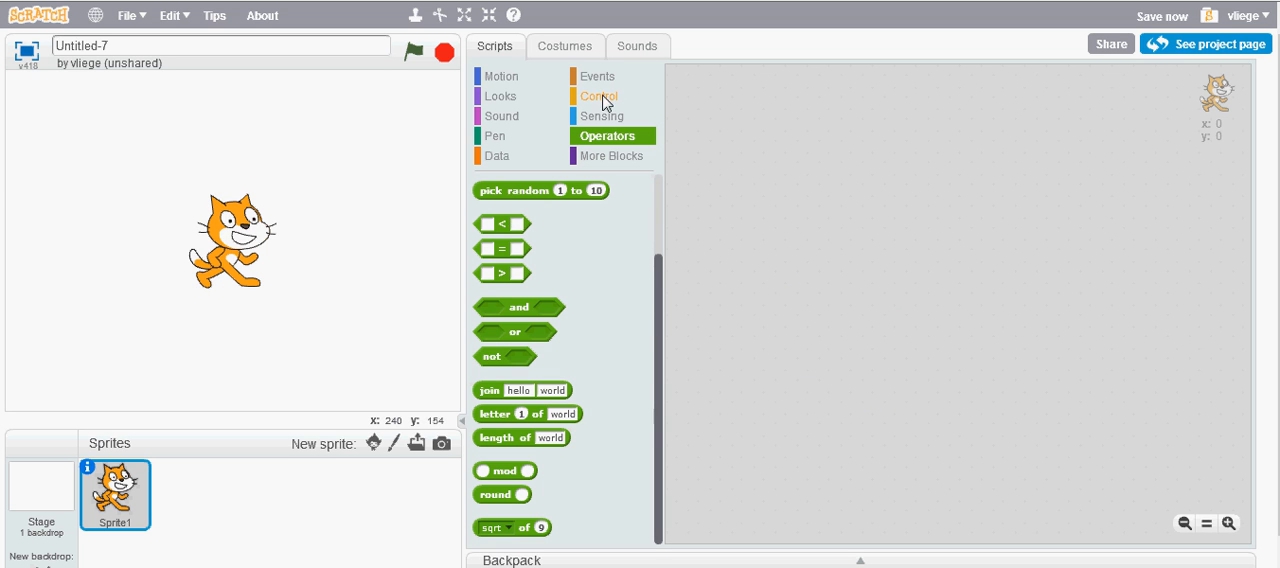
# Stack an ask 'What's your age?' and wait block above an empty if-else block.
pyautogui.click(598, 96)
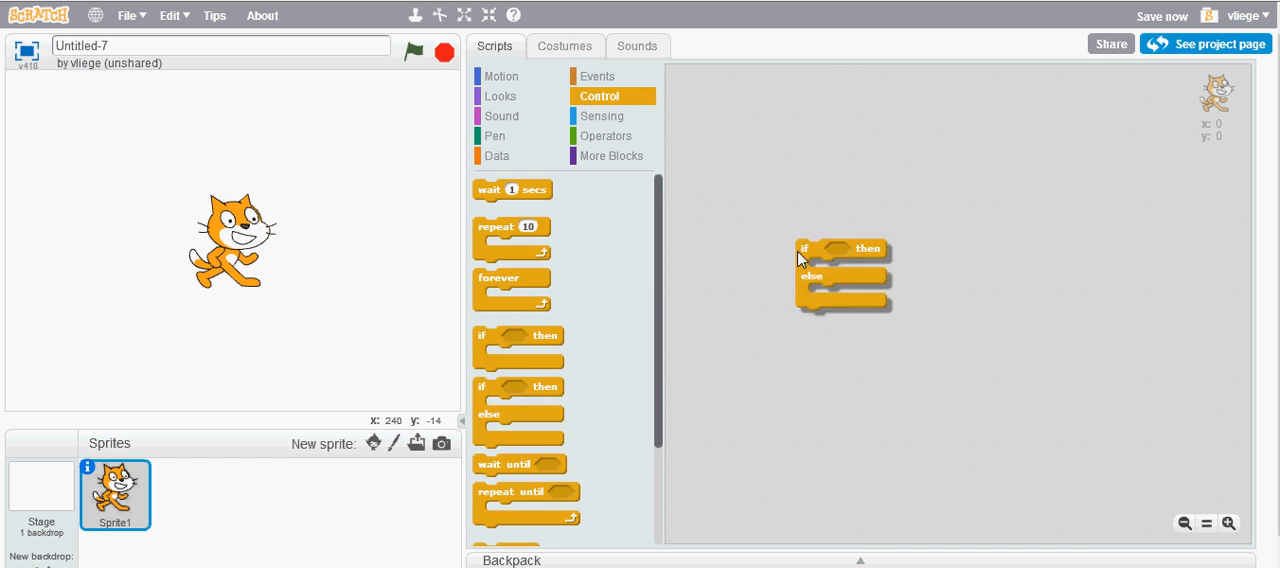
pyautogui.click(609, 135)
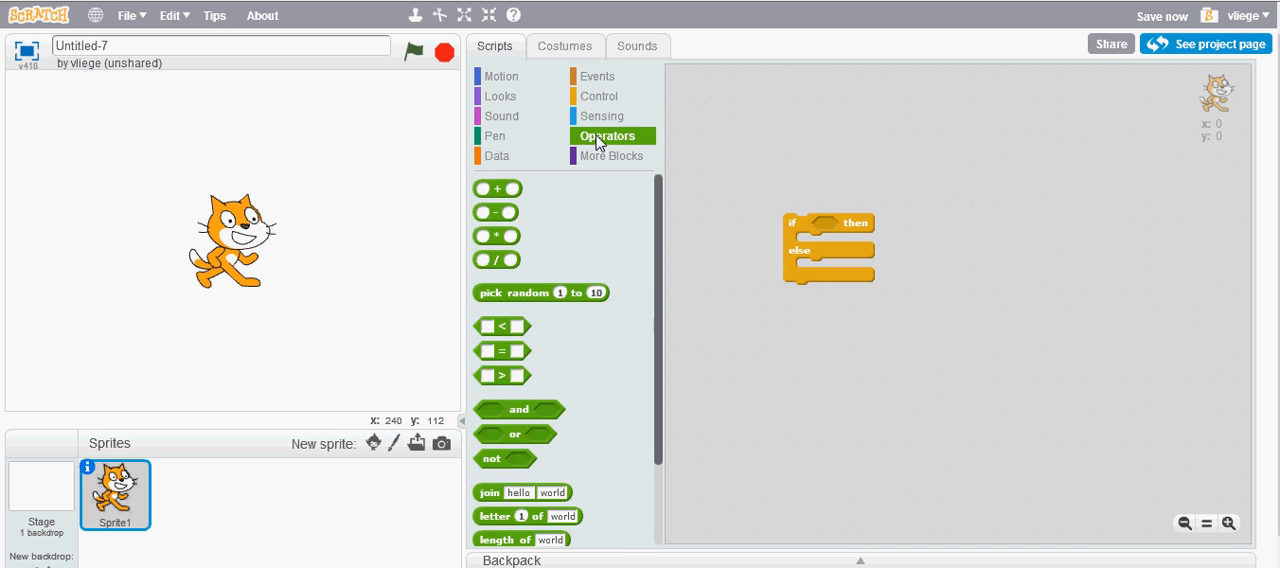
pyautogui.click(602, 115)
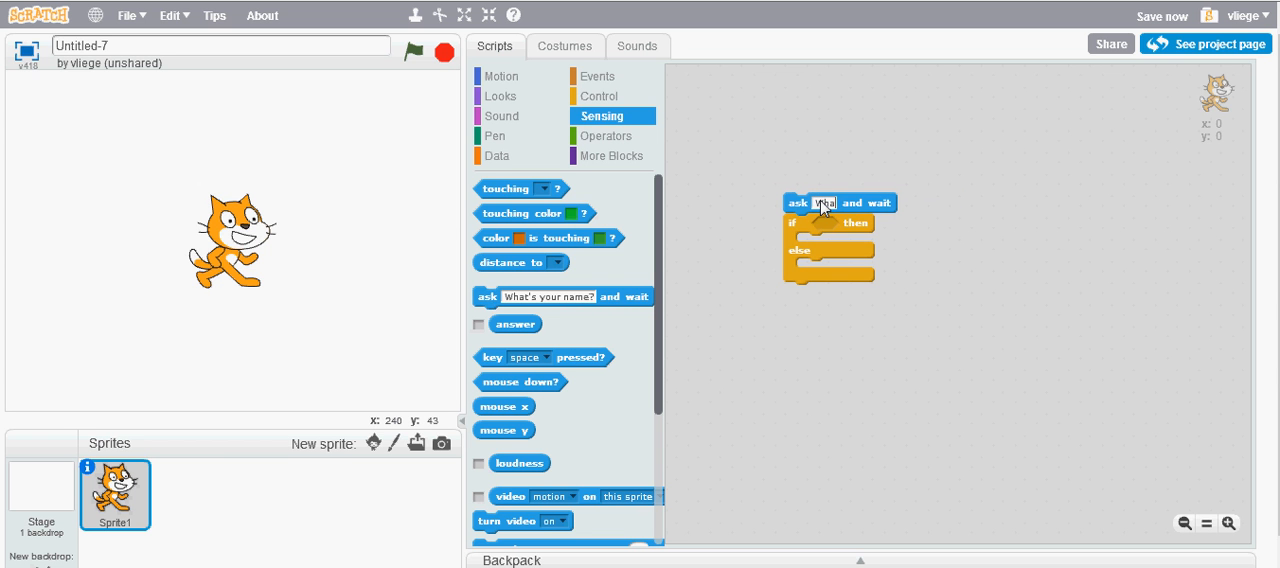
pyautogui.write("What's")
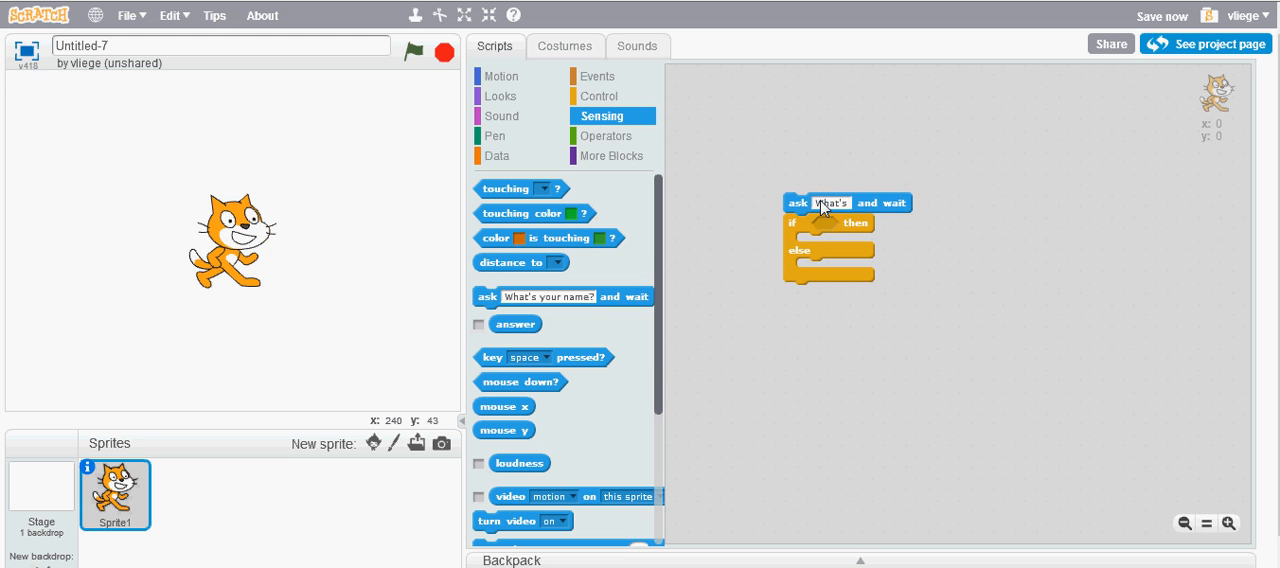
pyautogui.write("What's your age?")
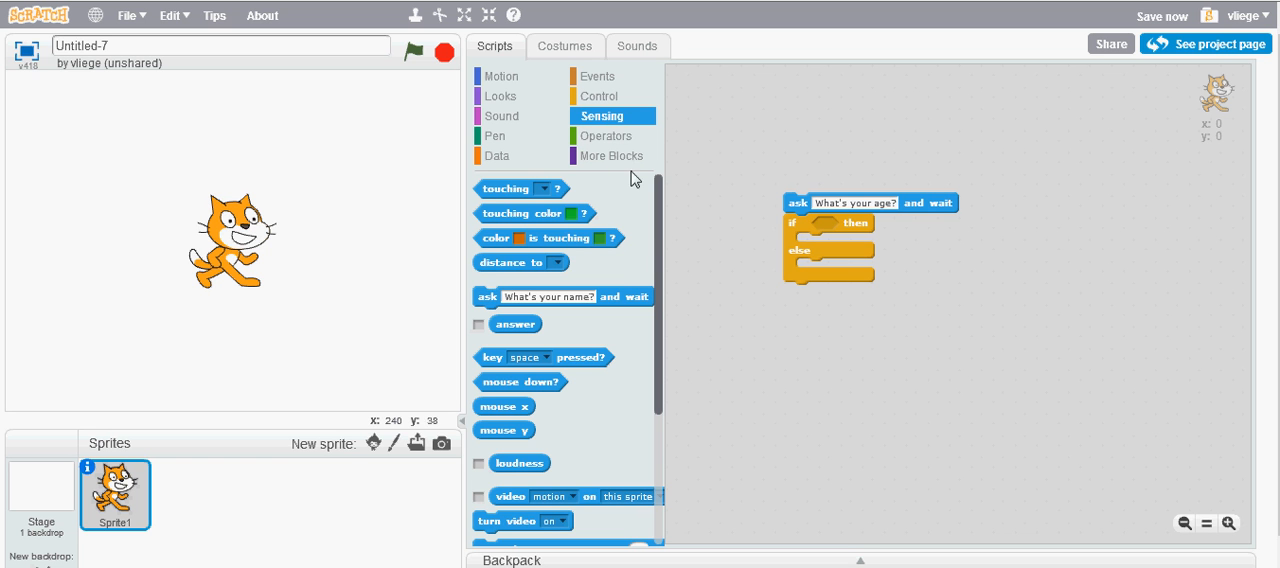
pyautogui.moveTo(606, 138)
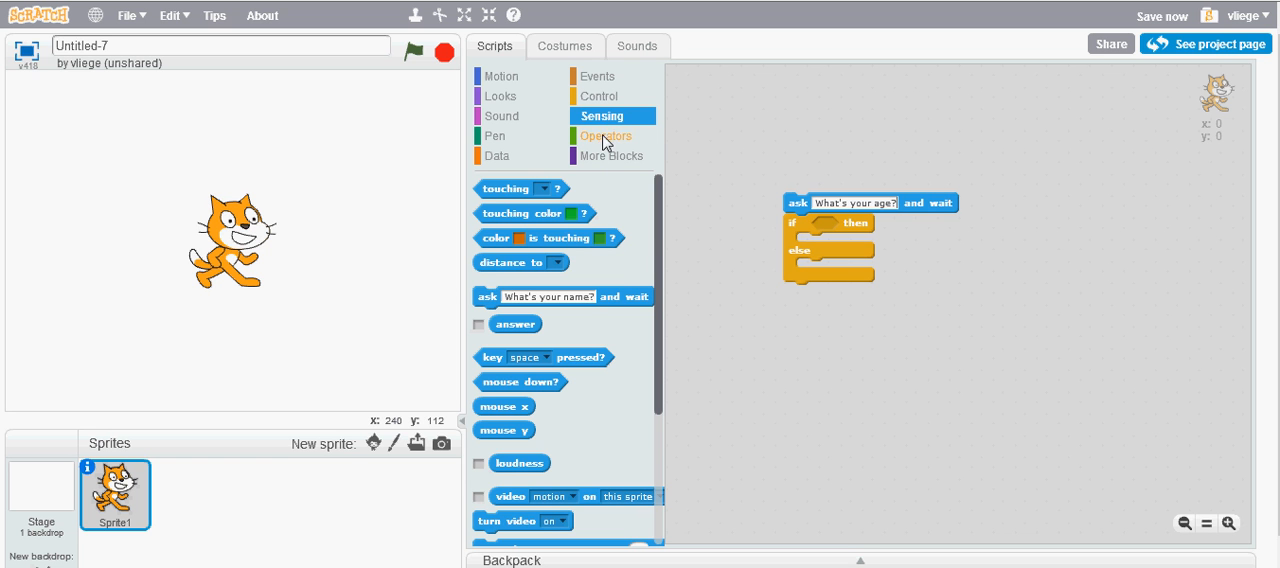
# Make the if test answer < 10, with say 'You are young' and 'You are getting old' branches.
pyautogui.click(607, 135)
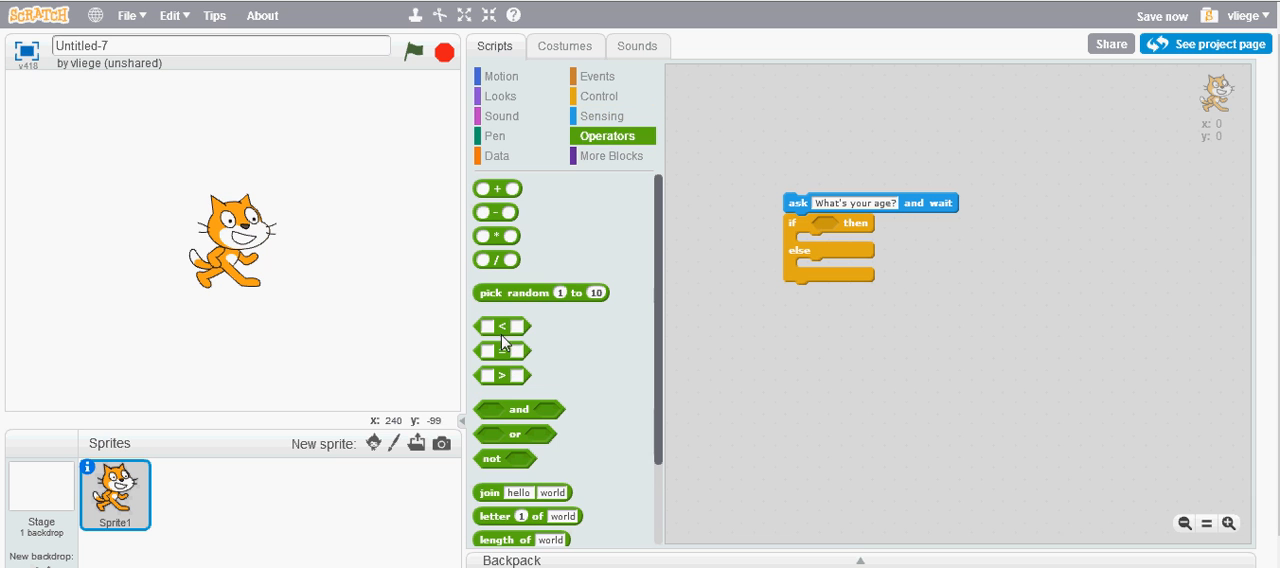
pyautogui.moveTo(500, 325); pyautogui.dragTo(828, 235)
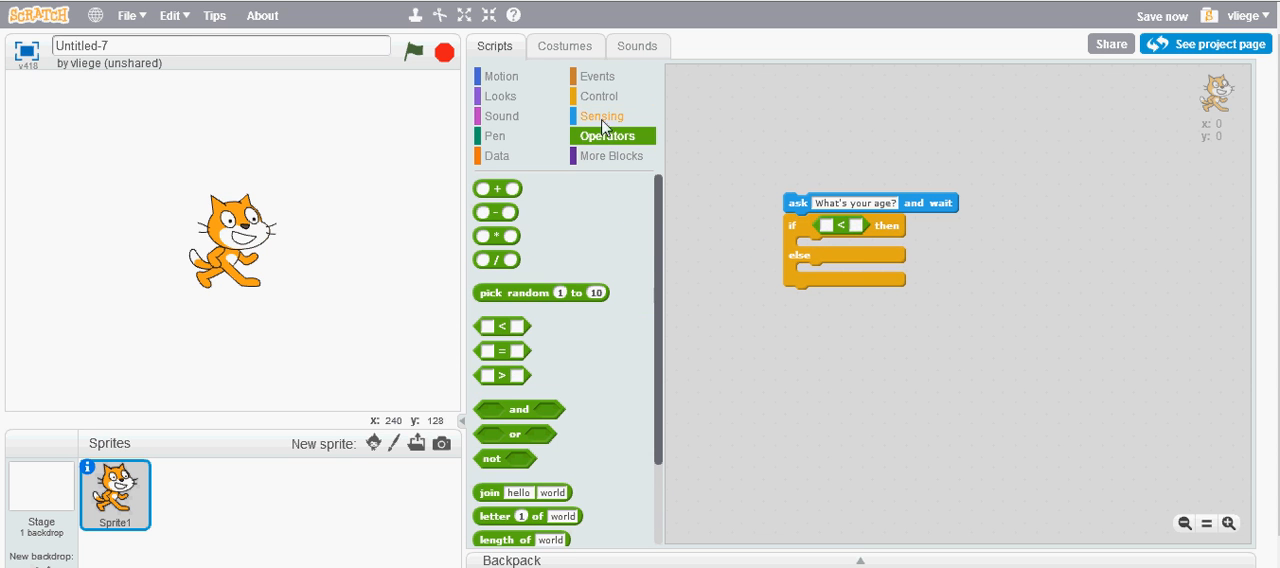
pyautogui.click(601, 116)
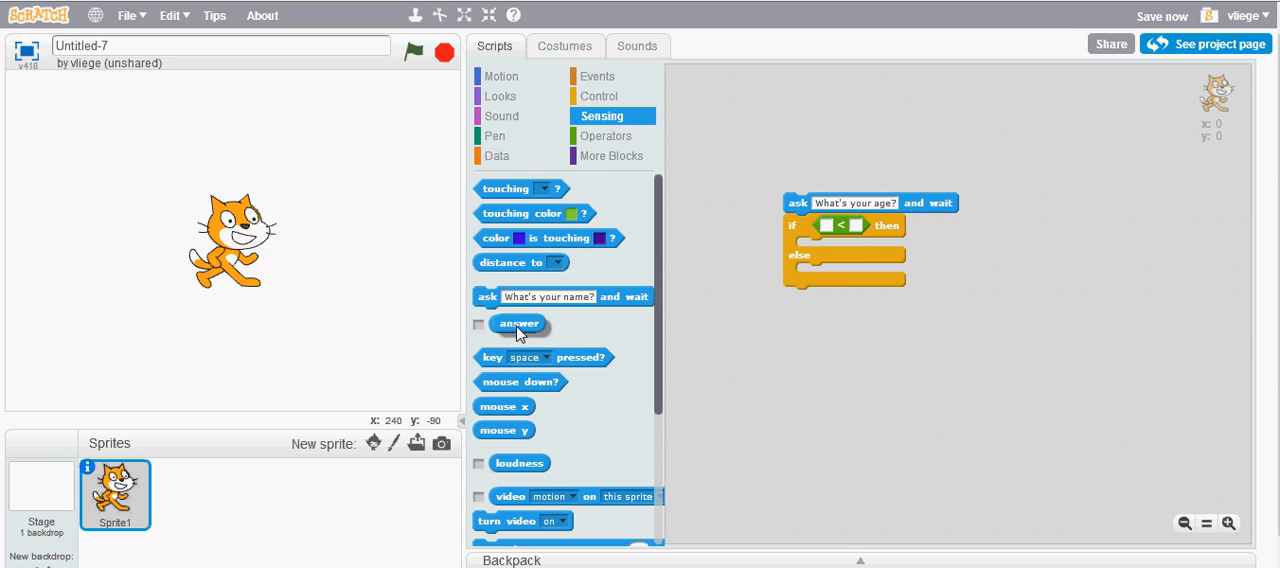
pyautogui.moveTo(519, 323); pyautogui.dragTo(830, 227)
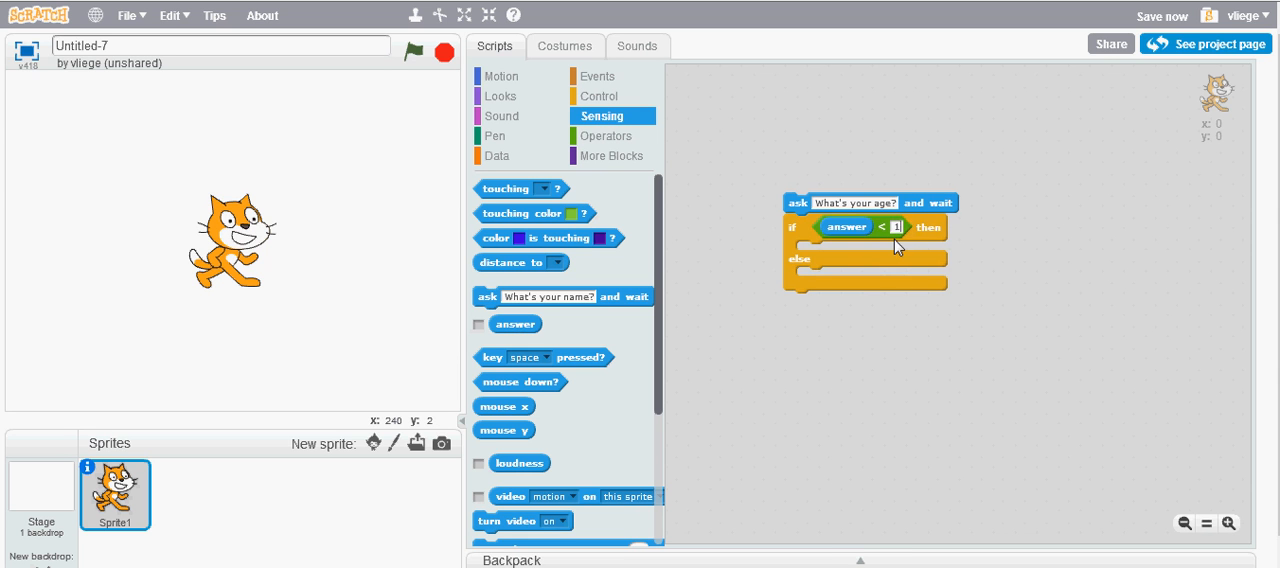
pyautogui.write('10')
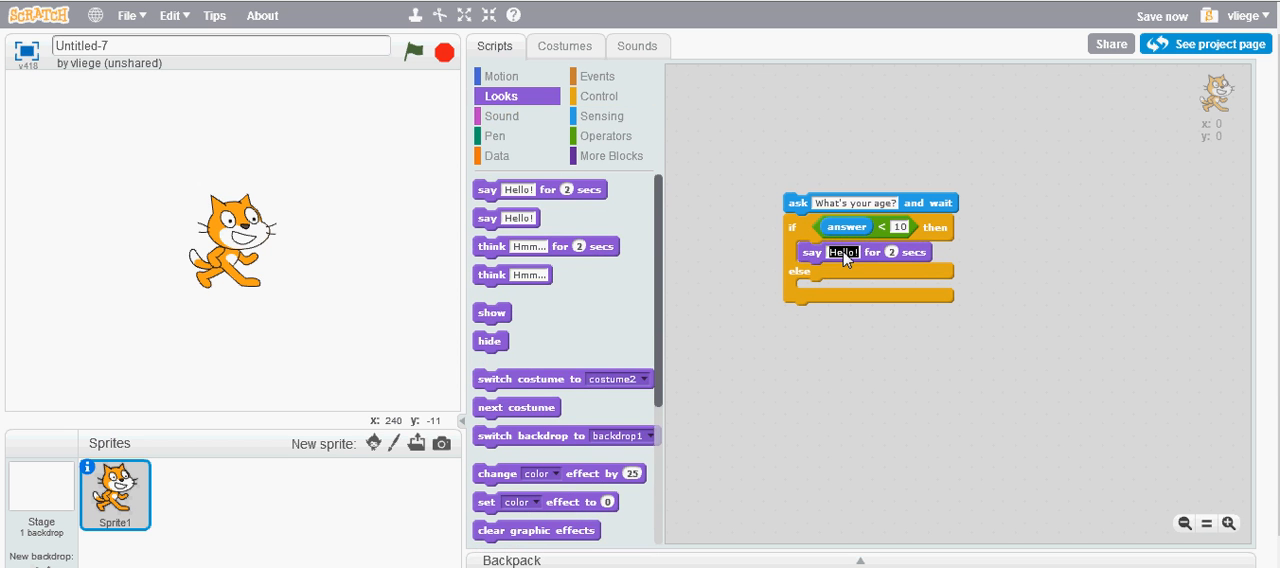
pyautogui.write('You are young')
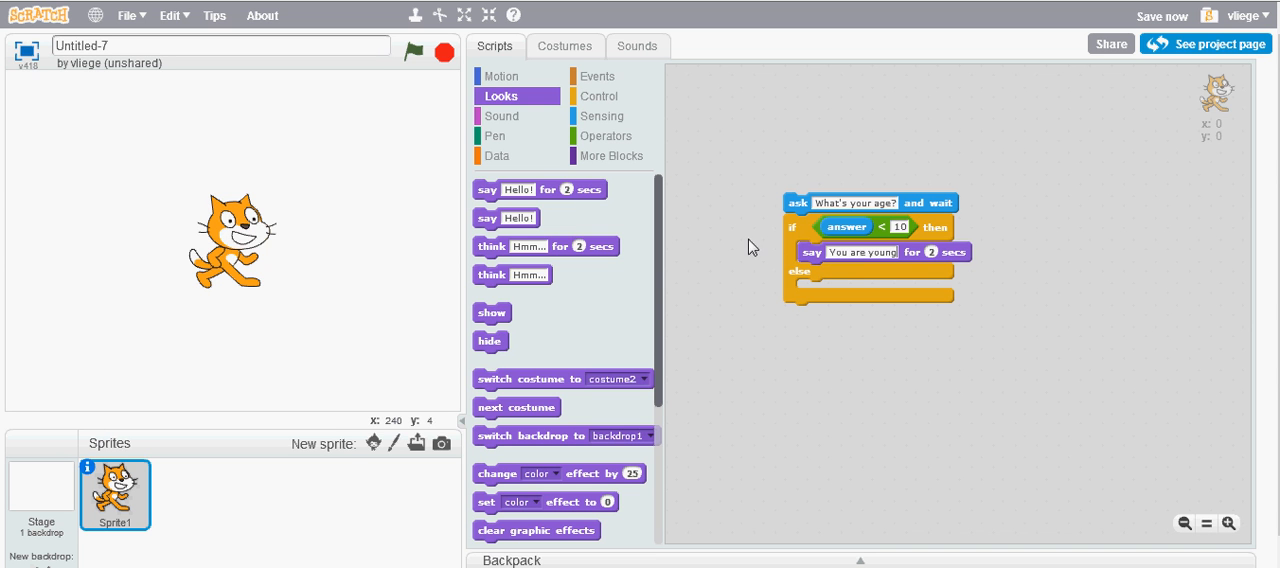
pyautogui.moveTo(880, 251)
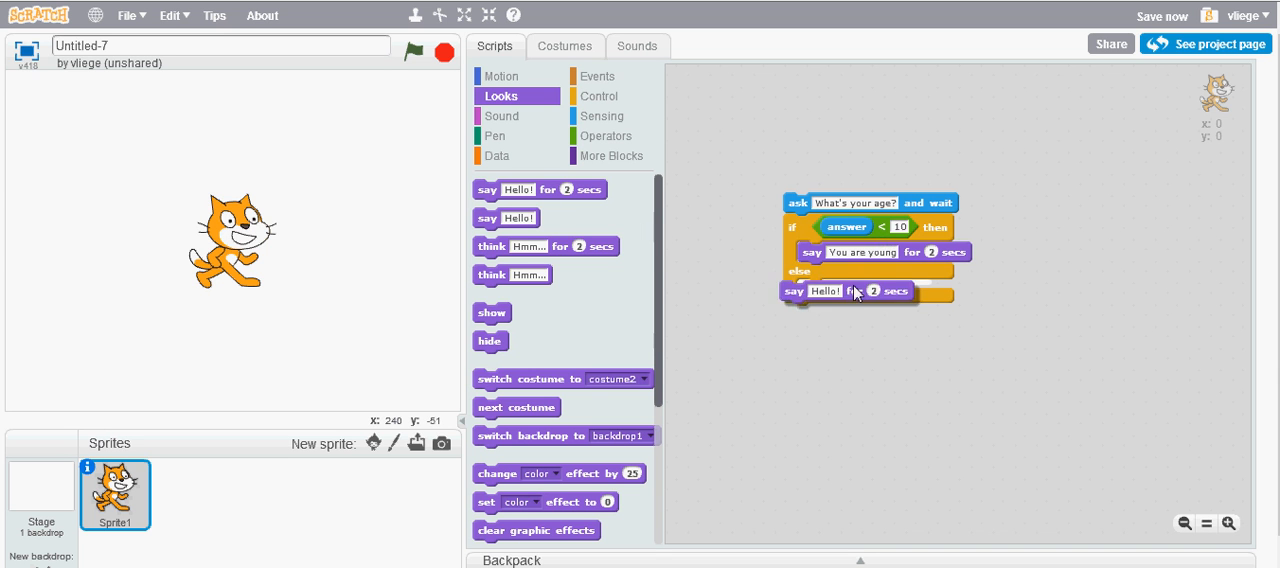
pyautogui.click(825, 290)
pyautogui.write('You are getting old')
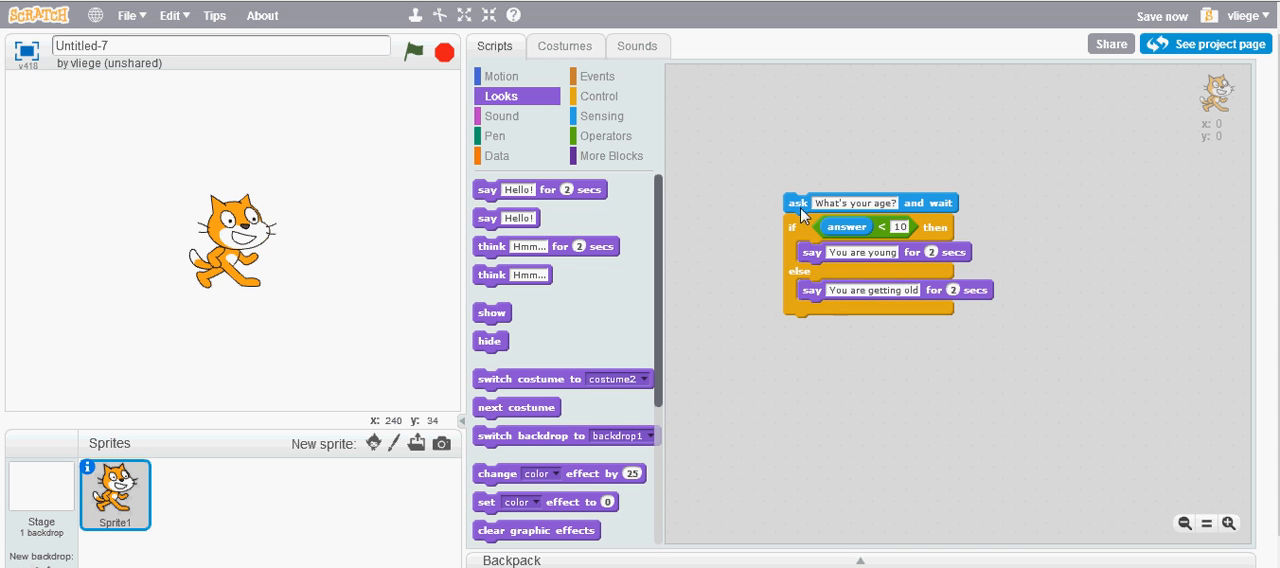
# Run the age script on stage and answer 9.
pyautogui.click(797, 202)
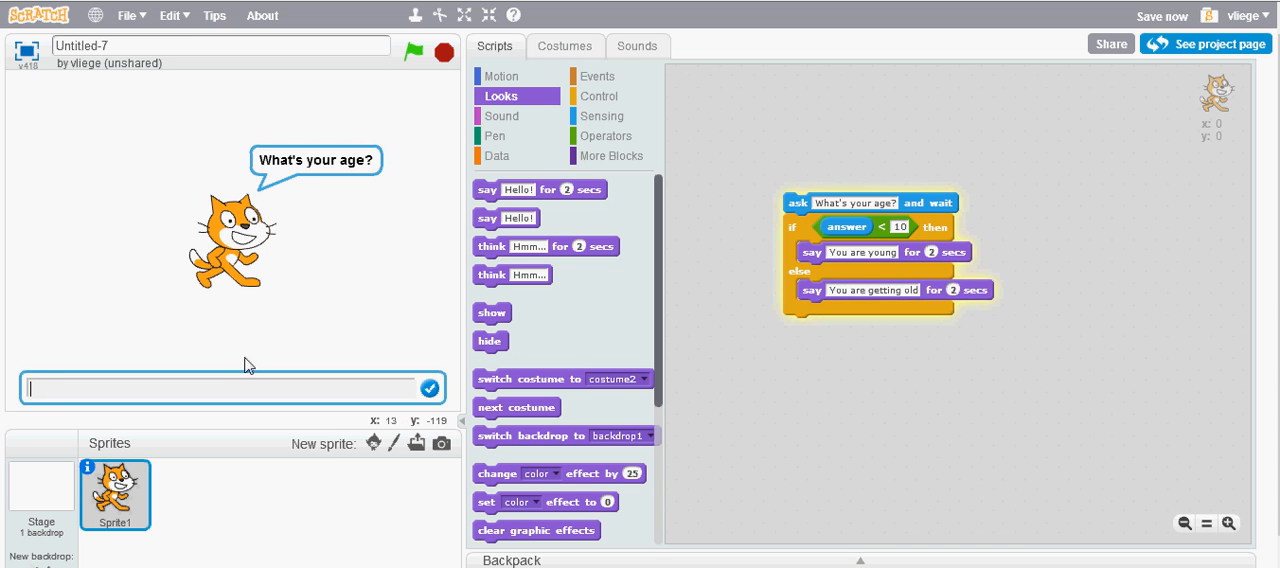
pyautogui.write('9')
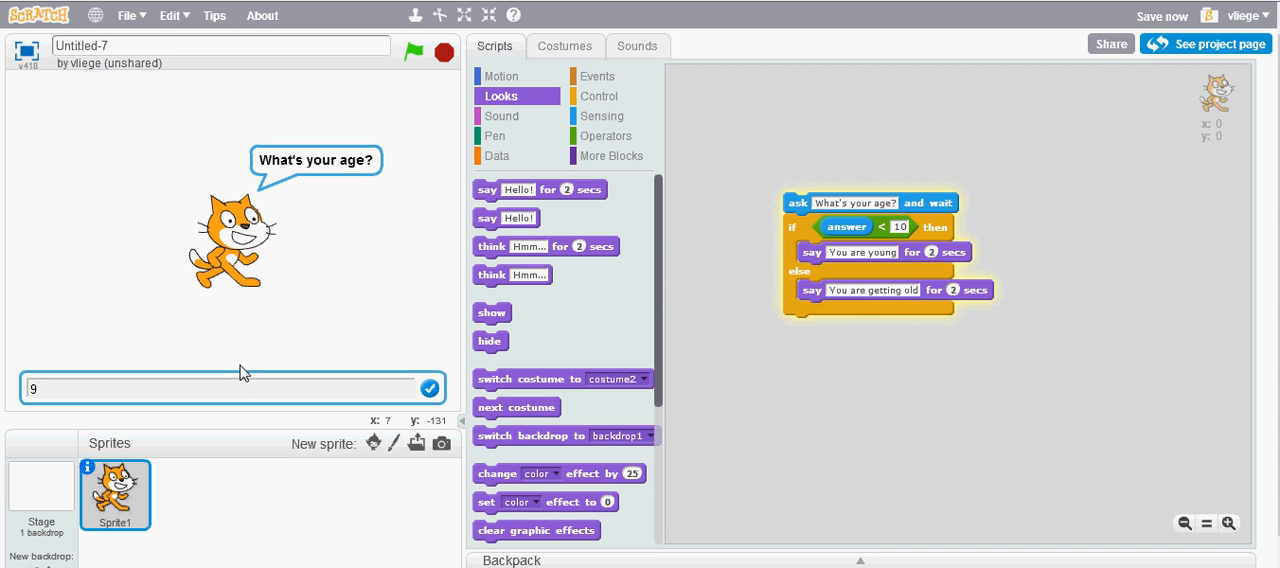
pyautogui.click(429, 389)
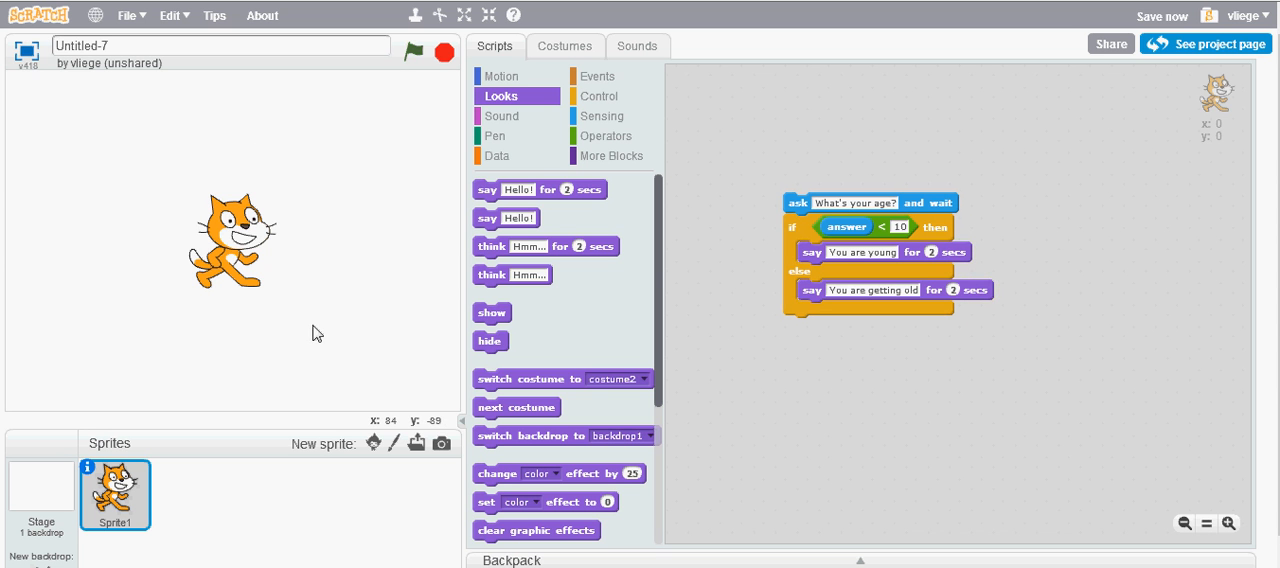
pyautogui.moveTo(804, 210)
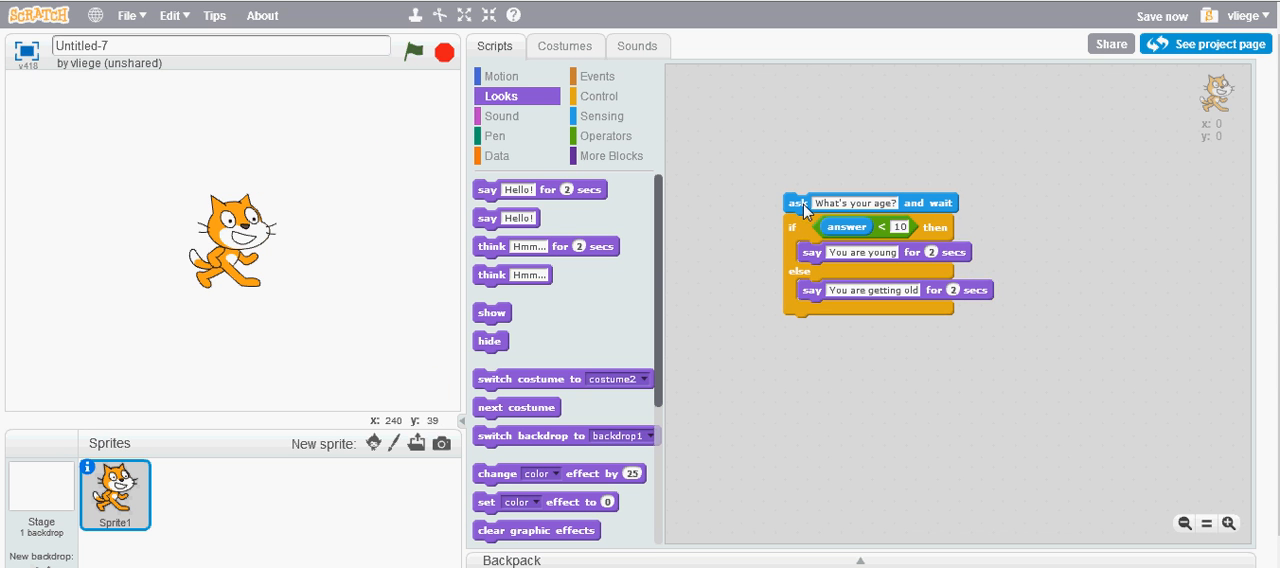
# Run the script again and answer 12, getting 'You are getting old'.
pyautogui.click(795, 202)
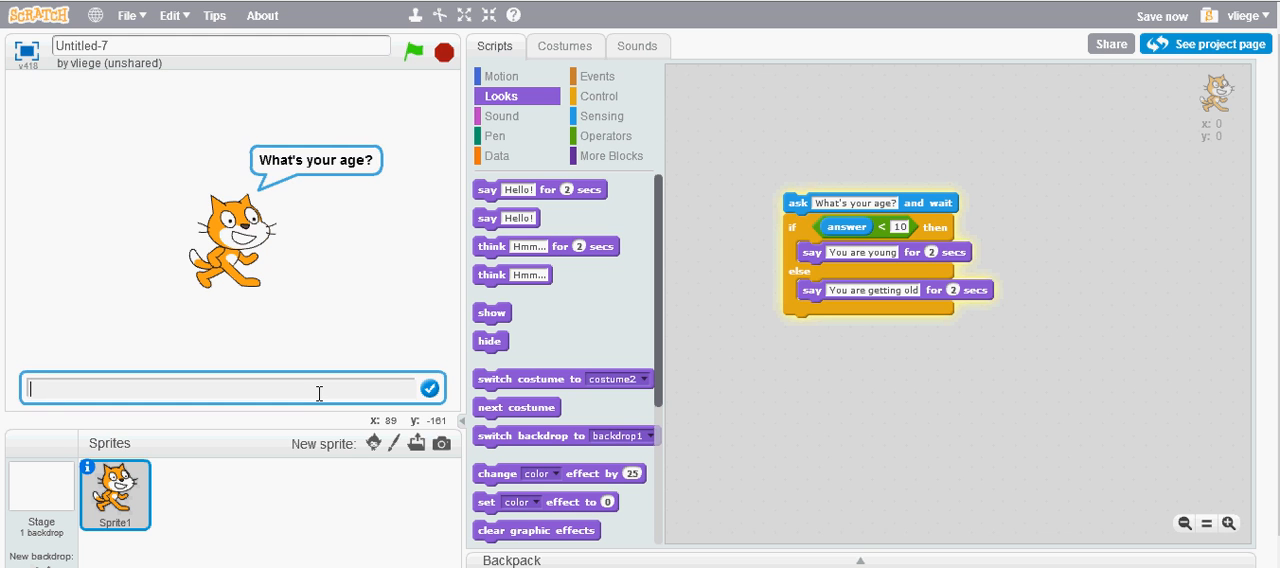
pyautogui.write('12')
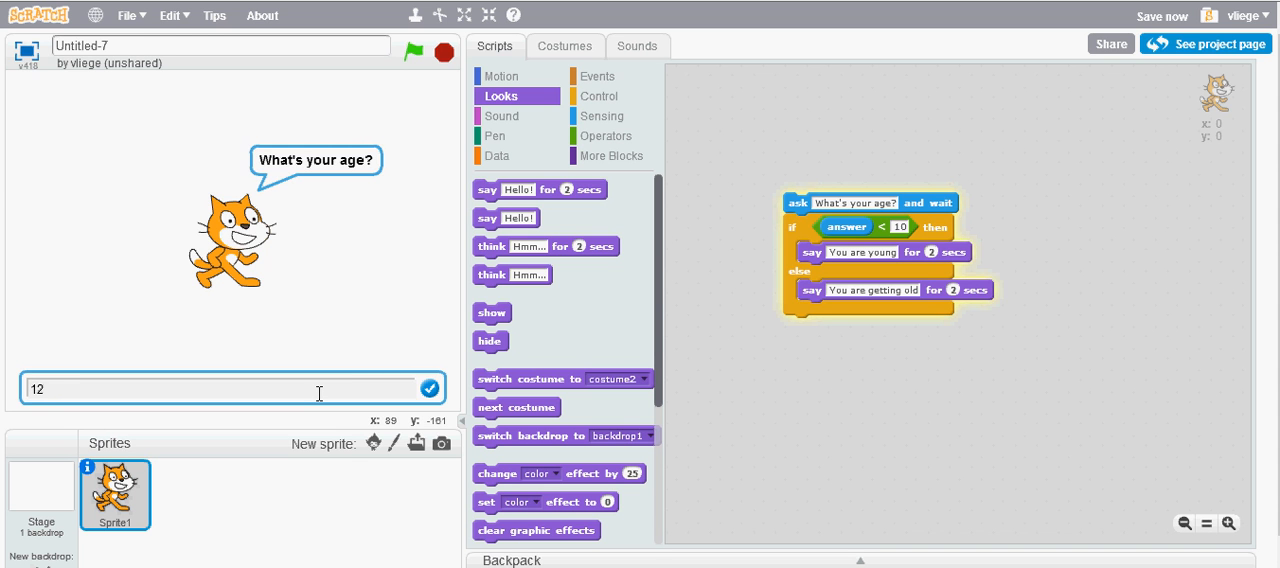
pyautogui.click(429, 387)
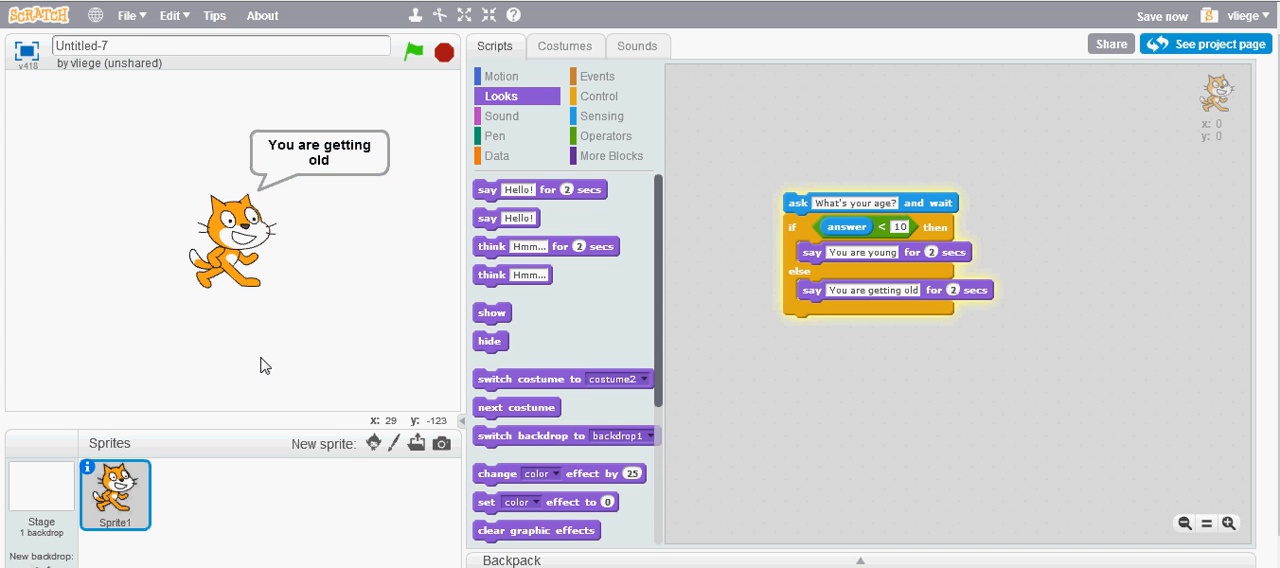
pyautogui.click(608, 135)
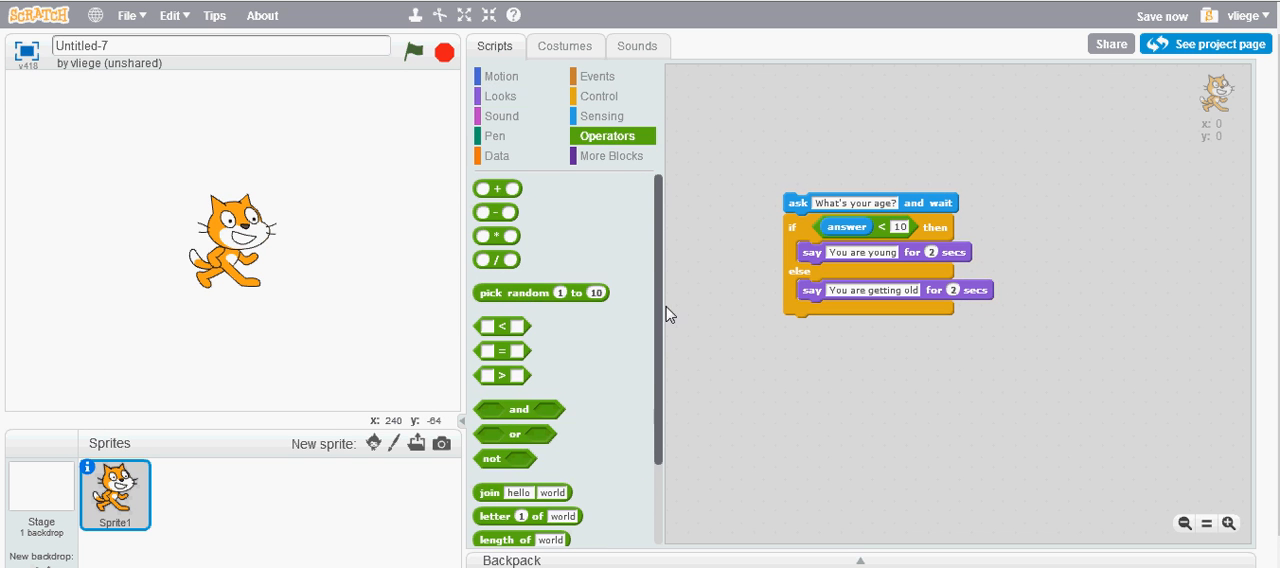